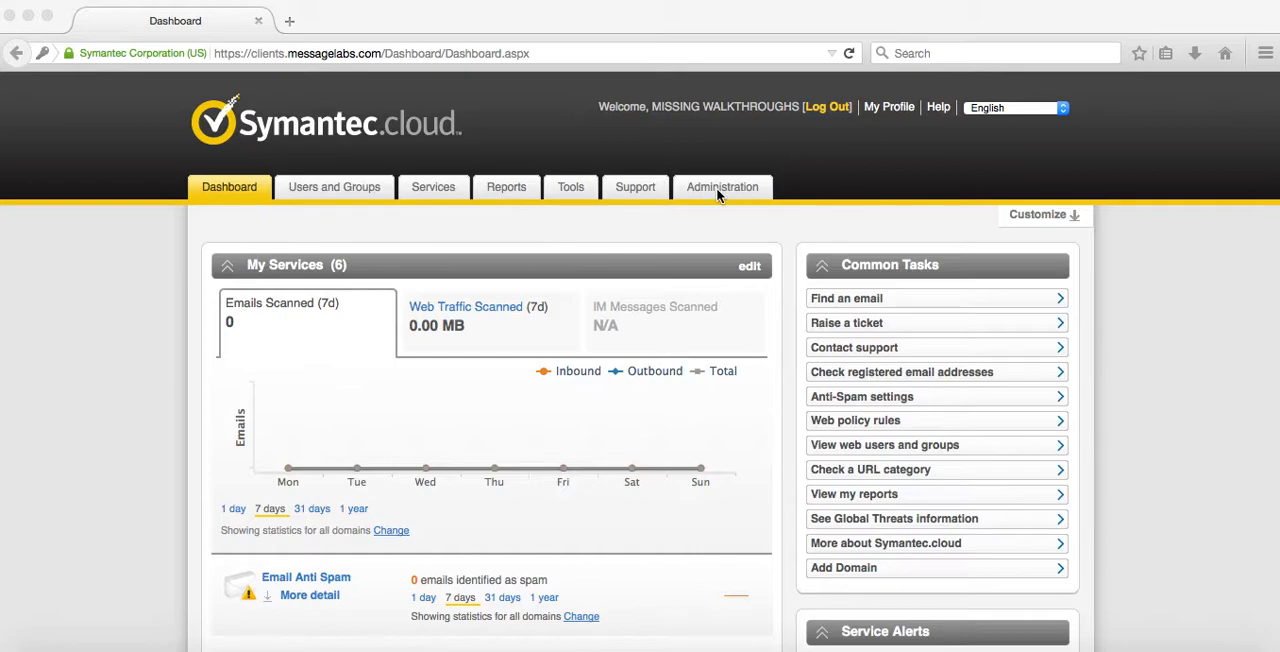
Choose User Management under the Administration tab to list the three existing users.
{"action": "left_click", "coordinate": [722, 187]}
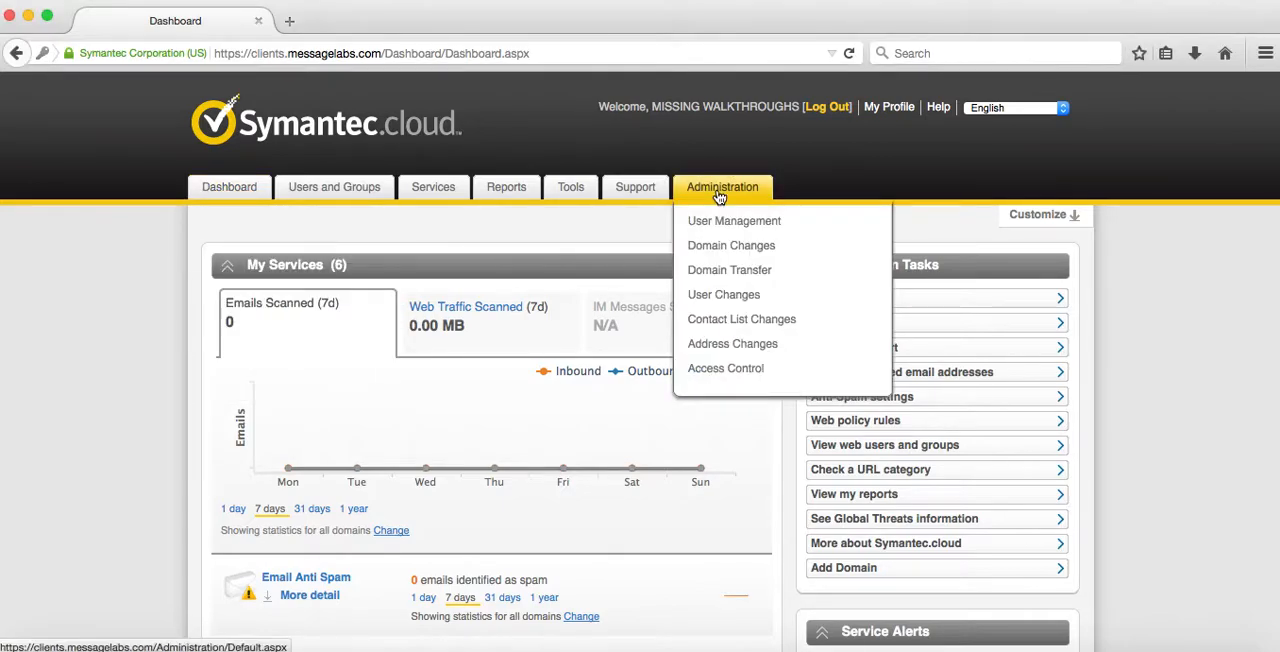
{"action": "mouse_move", "coordinate": [734, 220]}
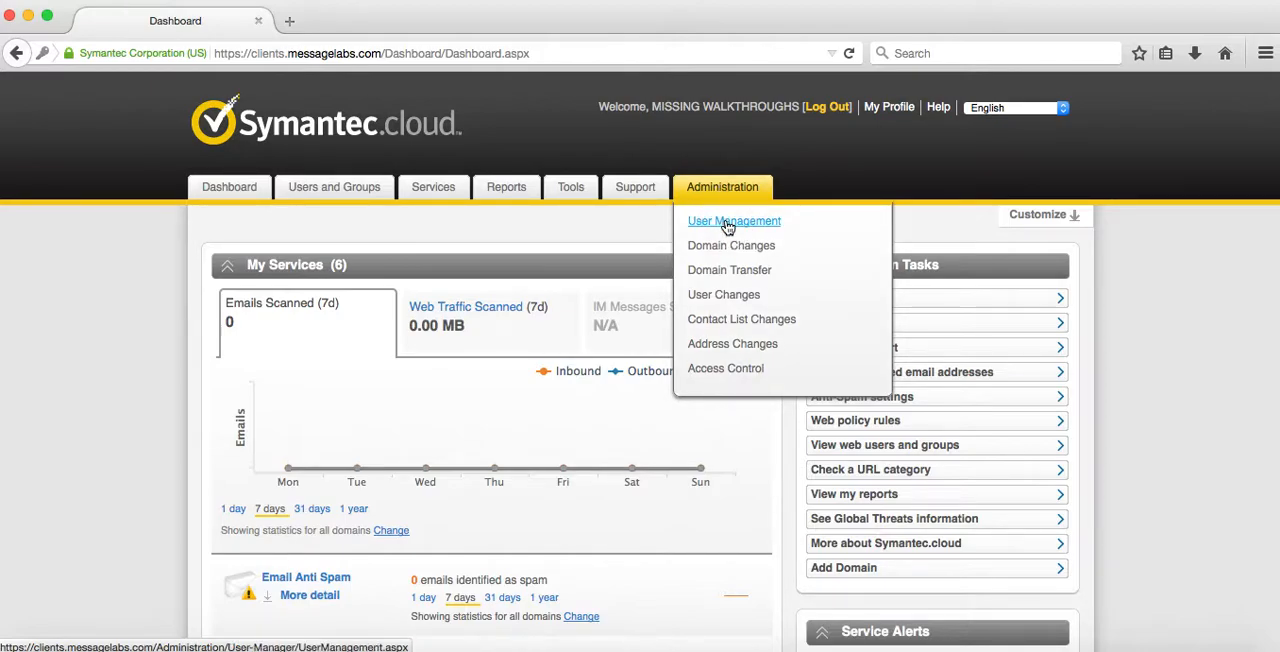
{"action": "left_click", "coordinate": [734, 221]}
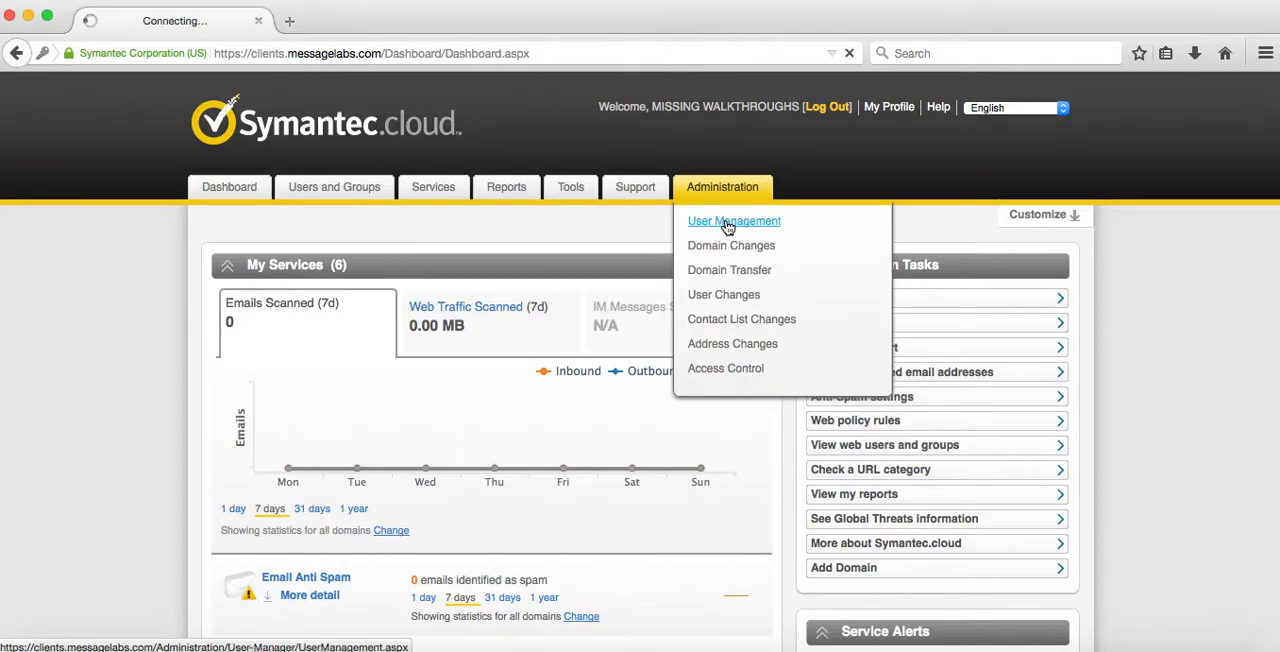
{"action": "left_click", "coordinate": [734, 221]}
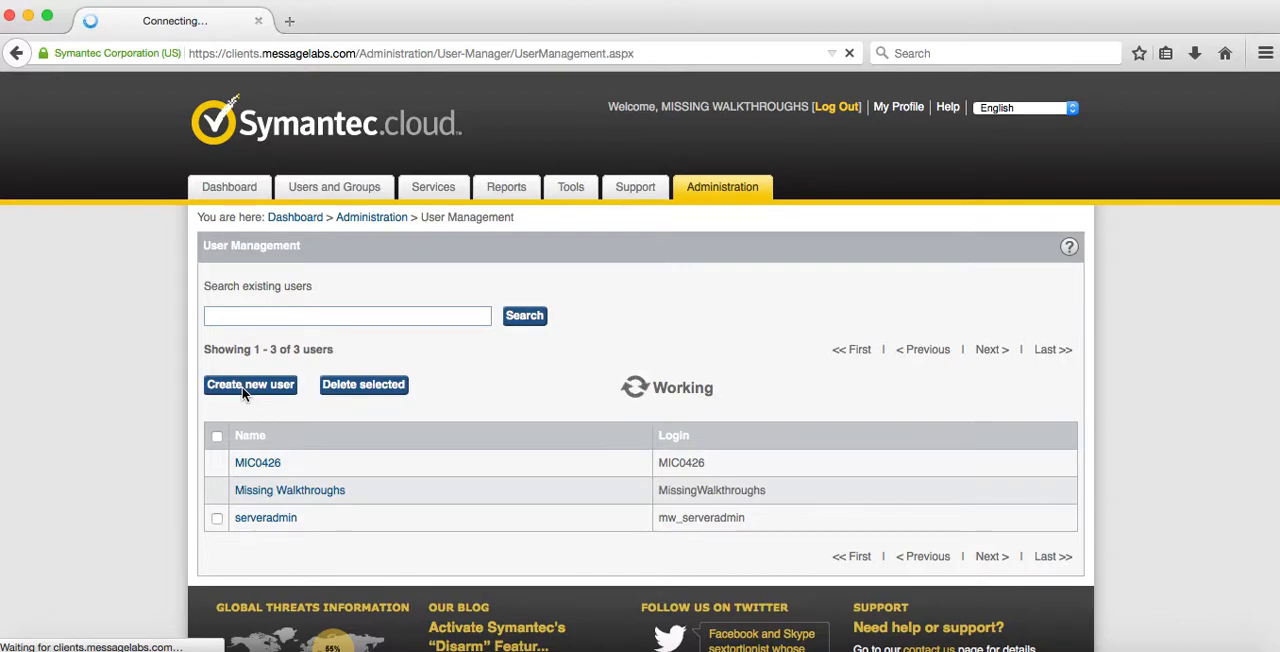
{"action": "left_click", "coordinate": [250, 385]}
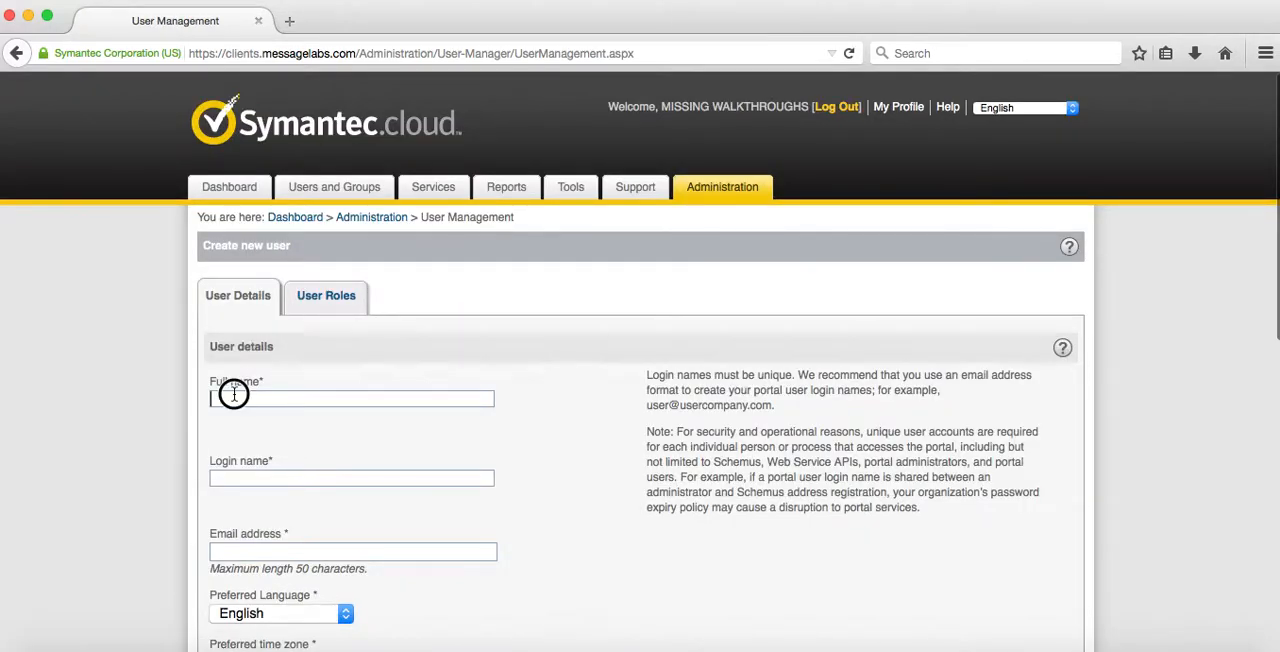
{"action": "type", "text": "MR"}
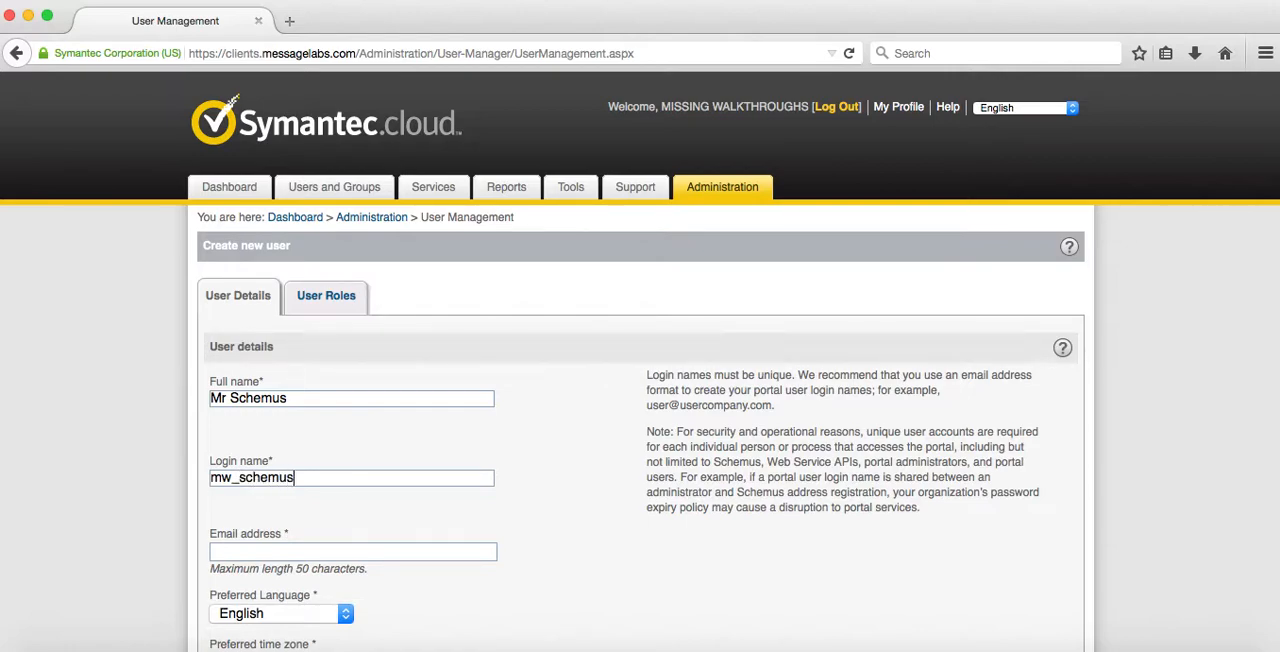
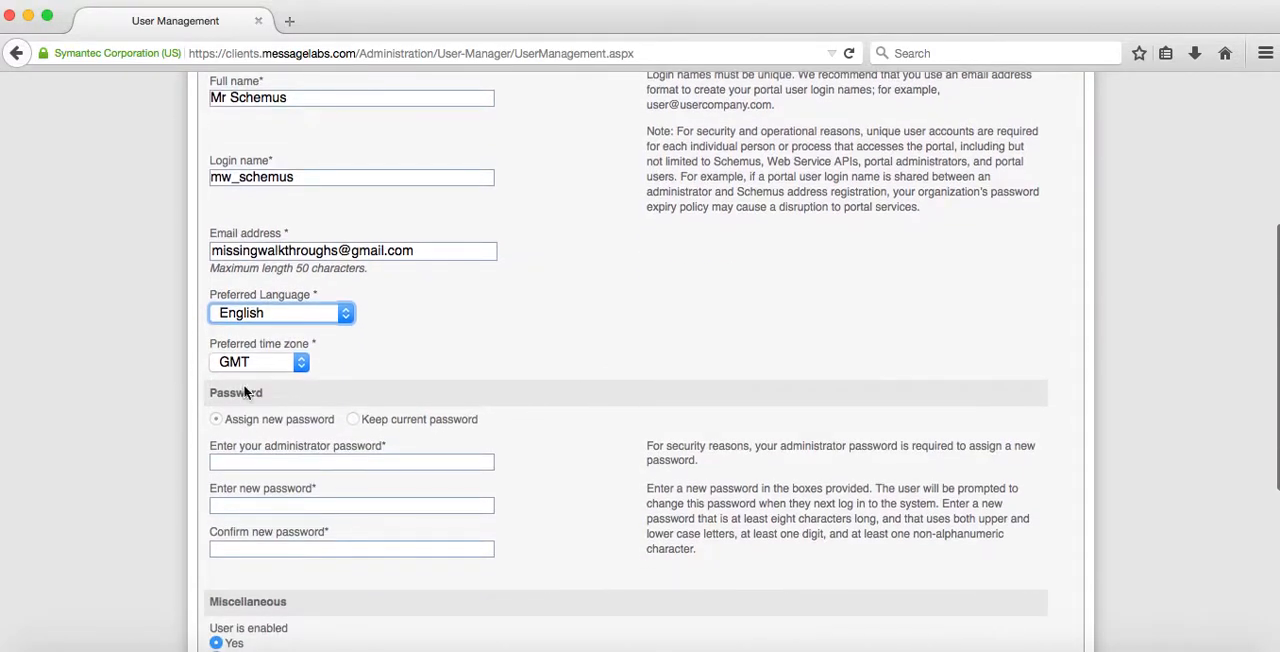
{"action": "left_click", "coordinate": [351, 461]}
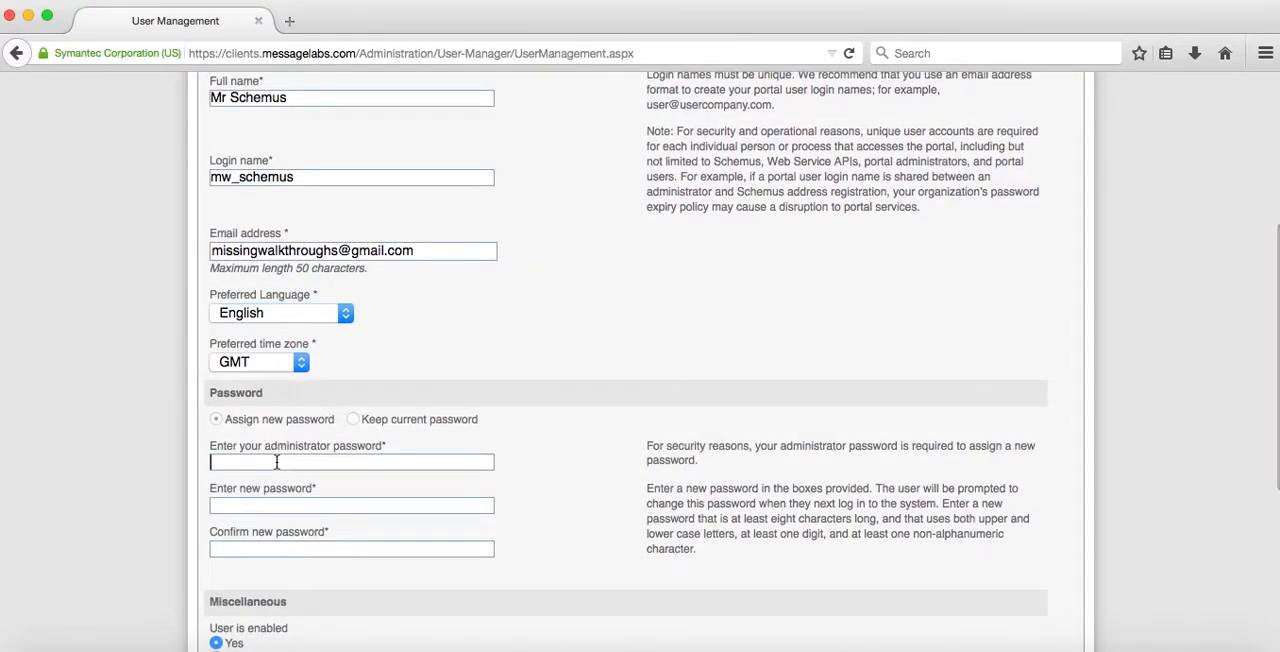
{"action": "type", "text": "••••"}
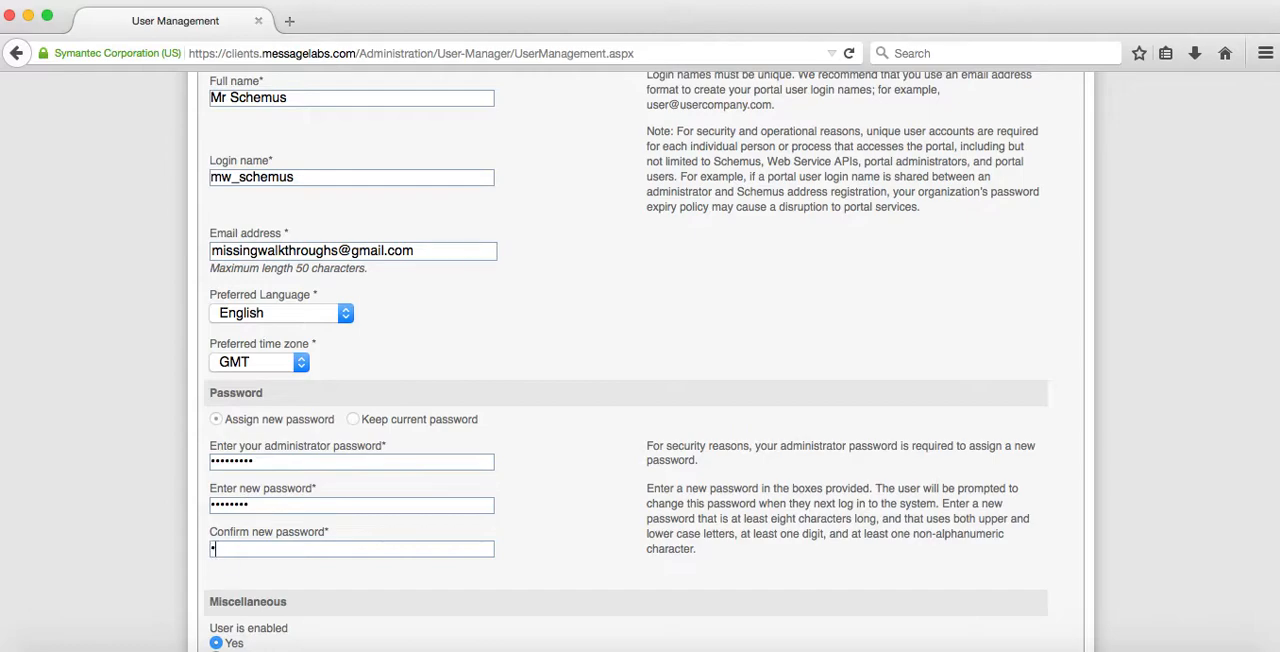
{"action": "type", "text": "•••"}
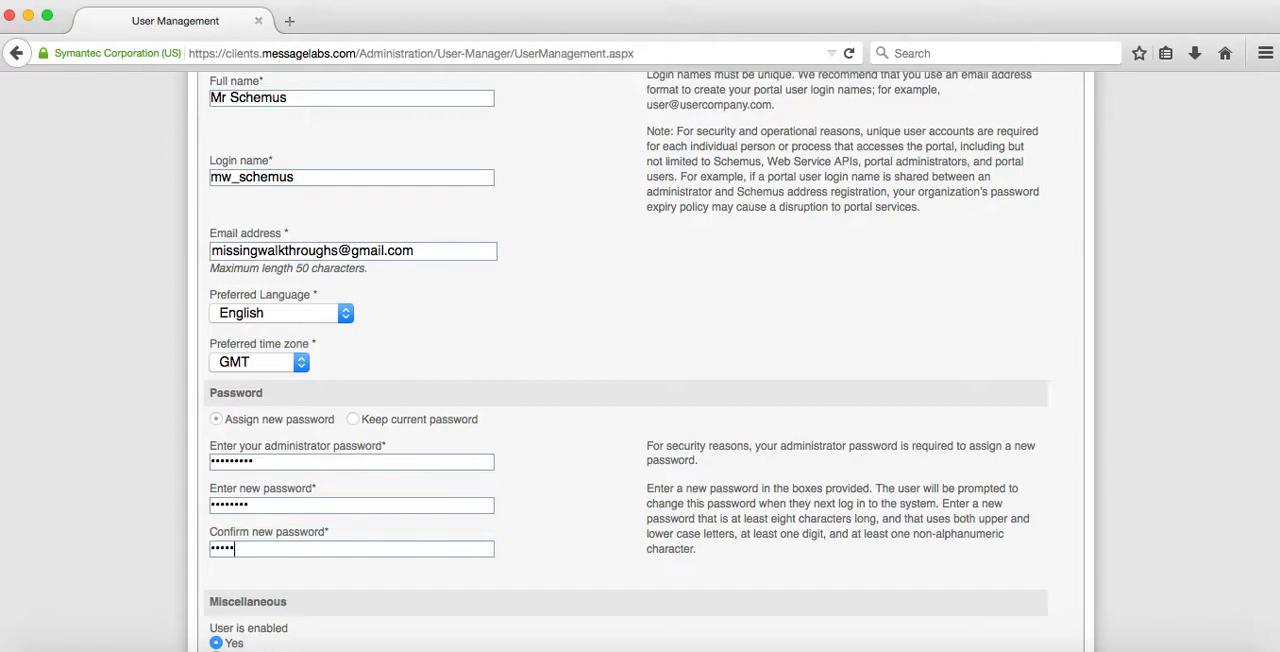
{"action": "scroll", "scroll_direction": "down", "scroll_amount": 3}
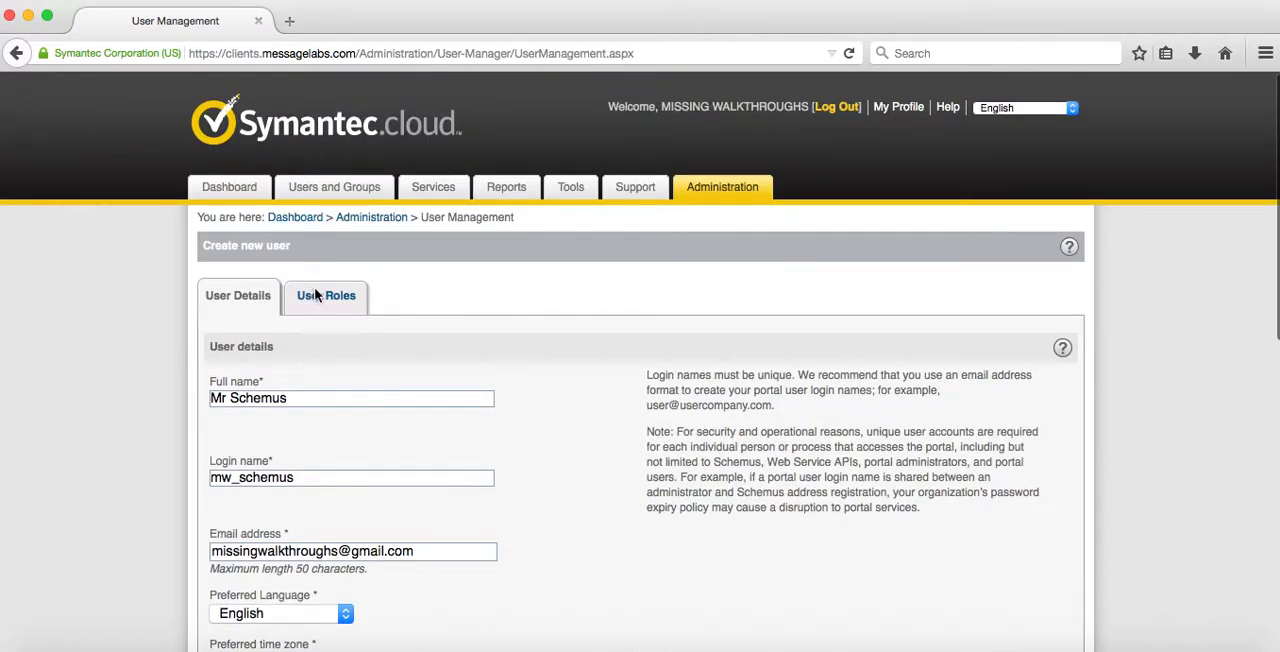
On User Roles, append a custom role: Edit Configuration, Mail Platform, all domains.
{"action": "left_click", "coordinate": [326, 295]}
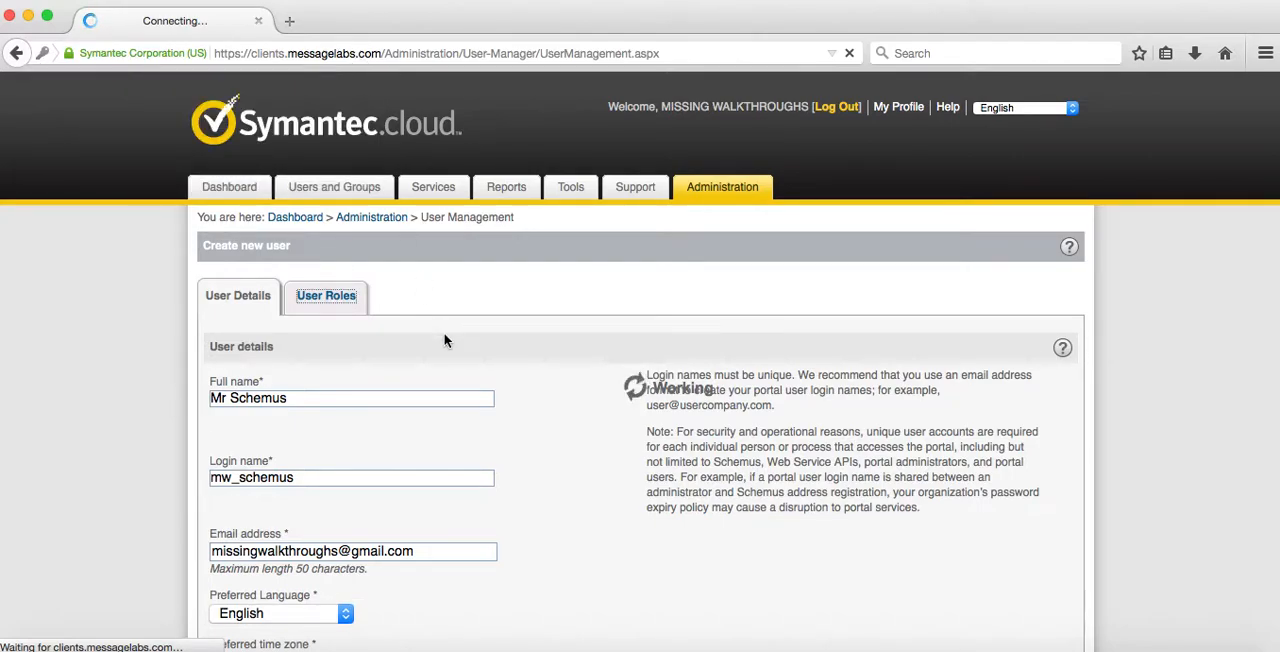
{"action": "left_click", "coordinate": [326, 295]}
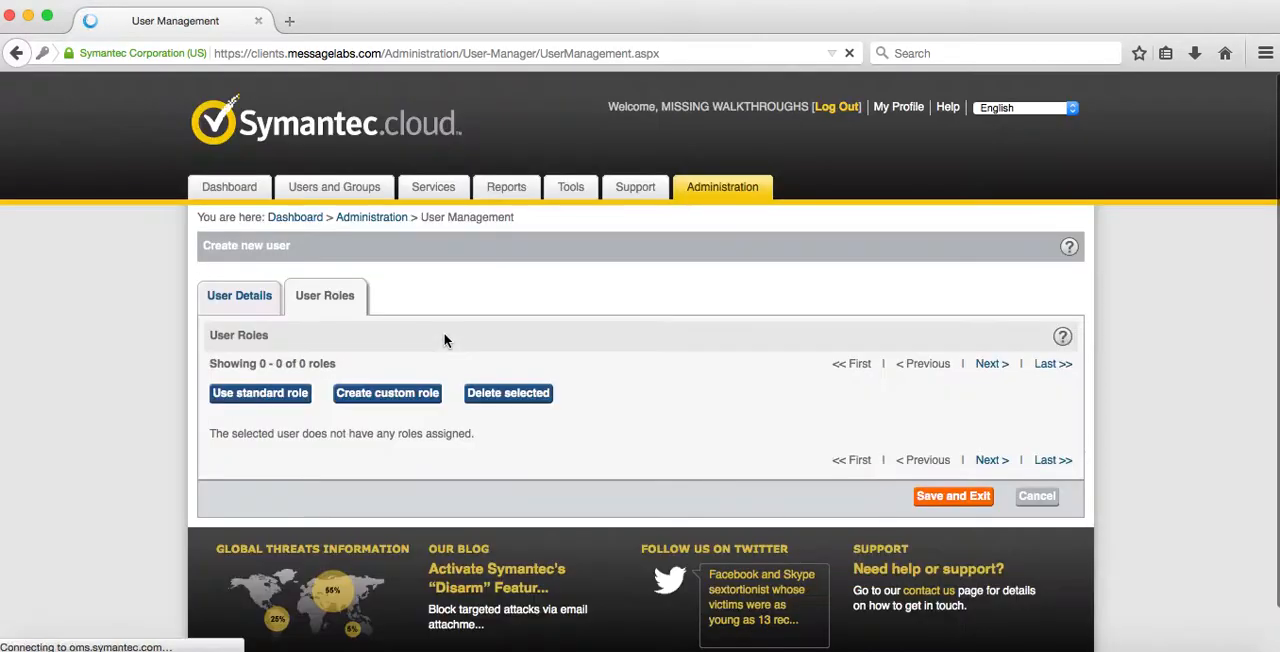
{"action": "left_click", "coordinate": [387, 392]}
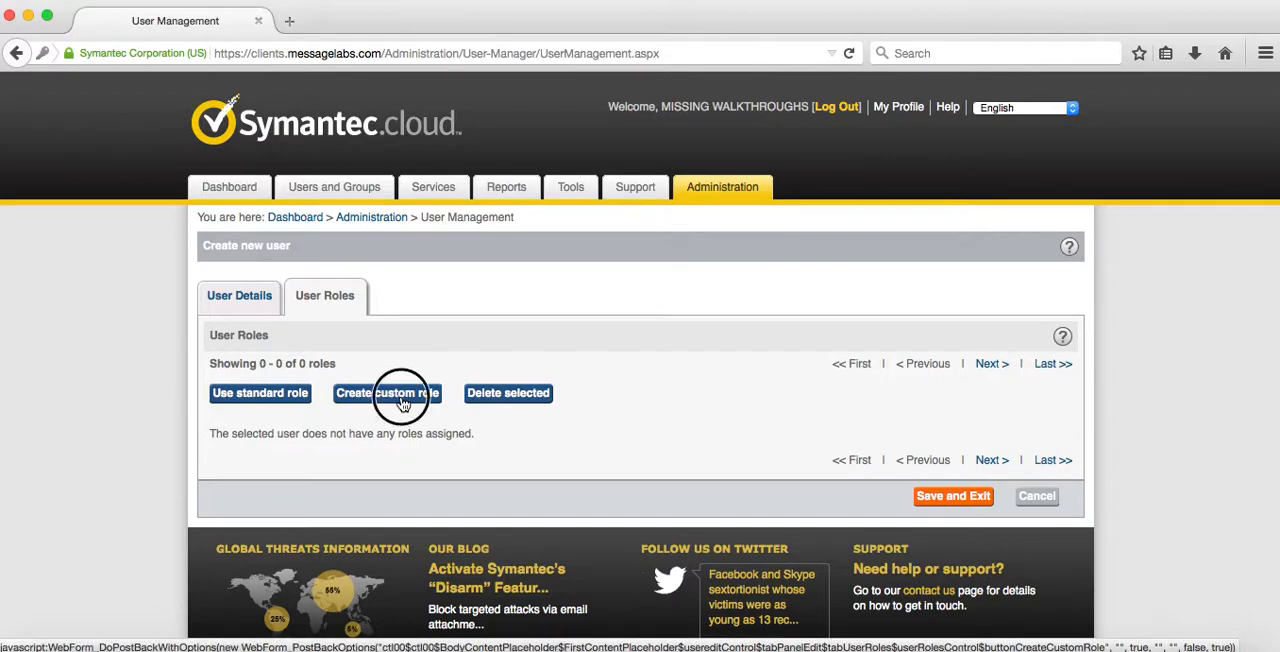
{"action": "left_click", "coordinate": [387, 392]}
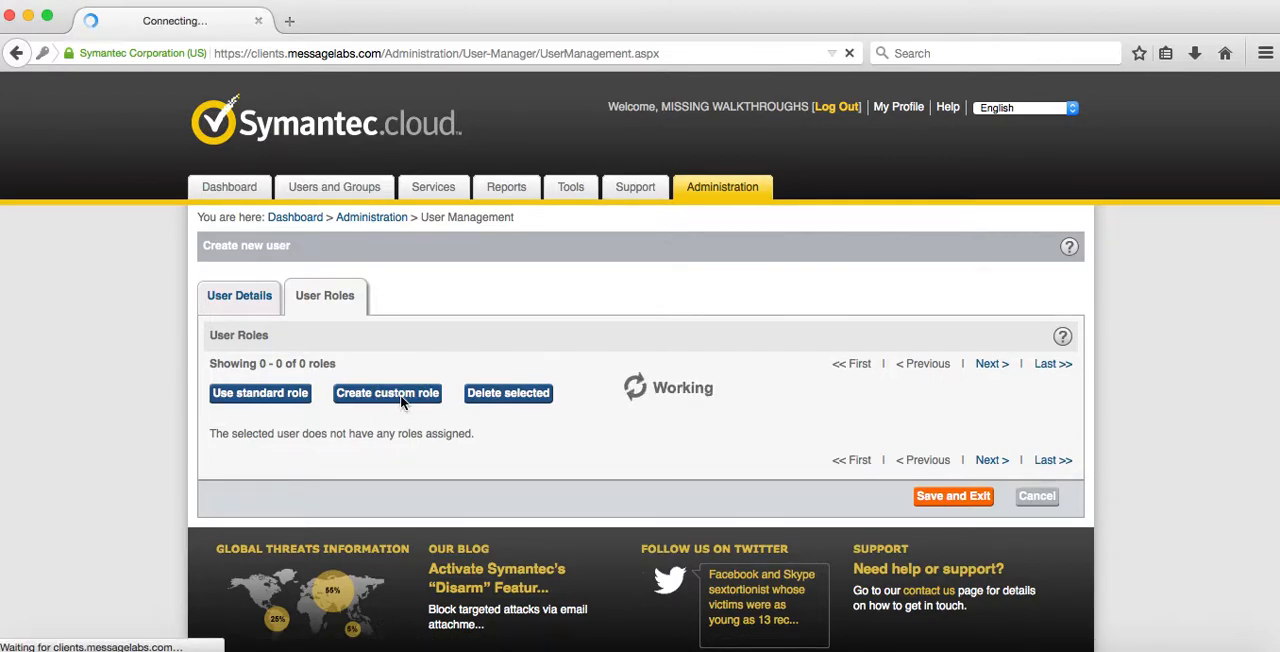
{"action": "left_click", "coordinate": [387, 392]}
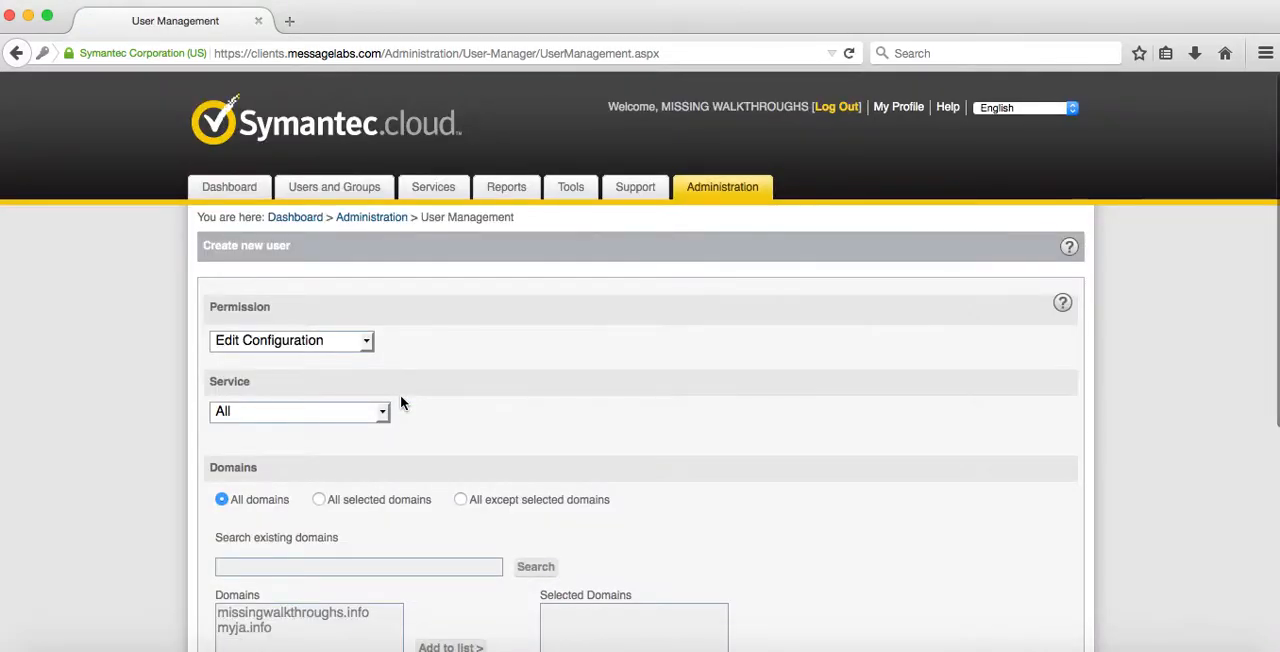
{"action": "mouse_move", "coordinate": [330, 378]}
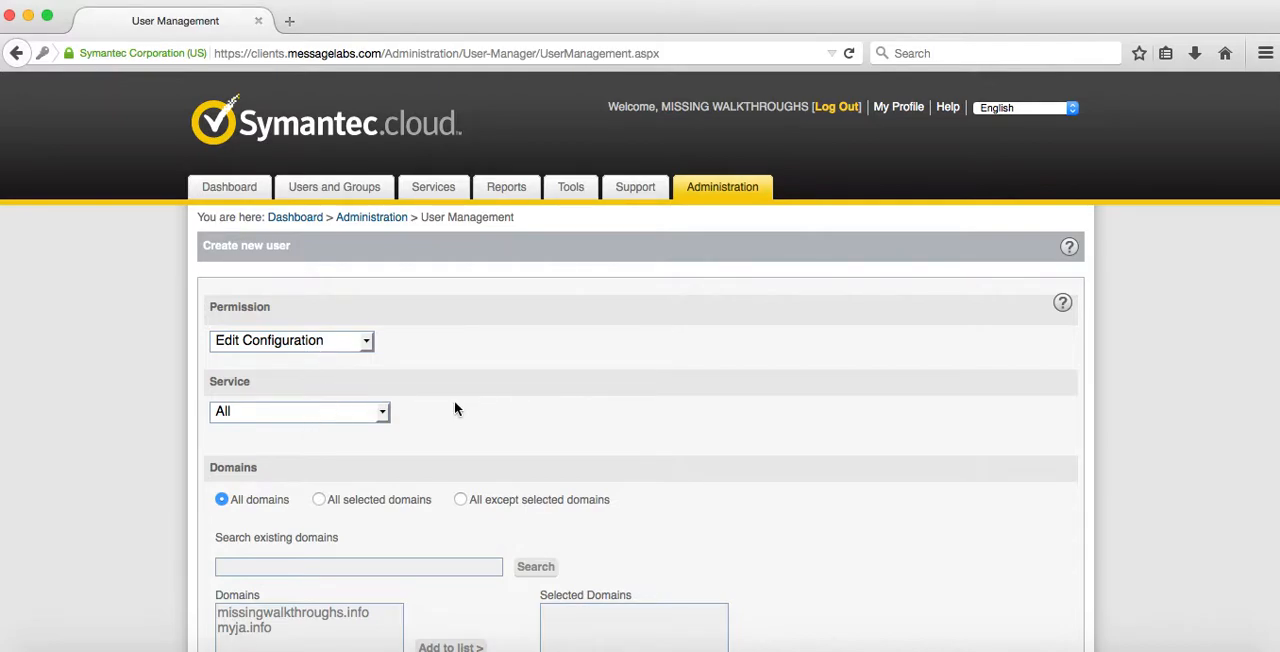
{"action": "scroll", "scroll_direction": "down", "scroll_amount": 3}
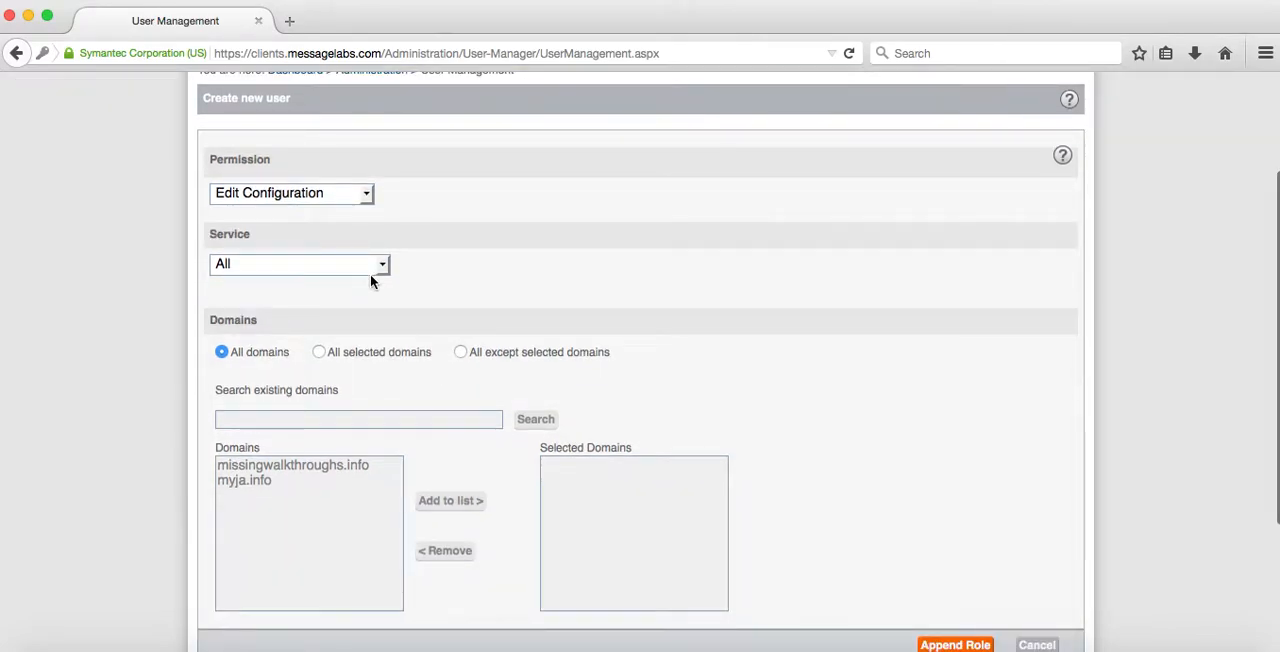
{"action": "left_click", "coordinate": [299, 263]}
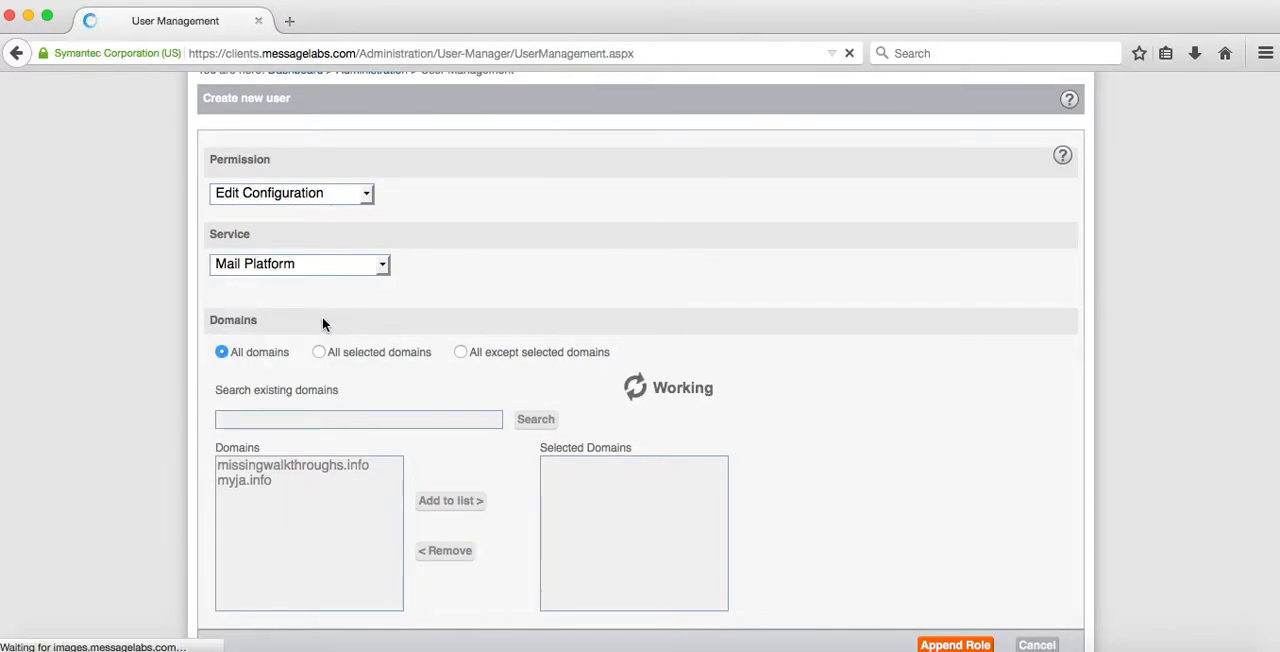
{"action": "scroll", "scroll_direction": "down", "scroll_amount": 3}
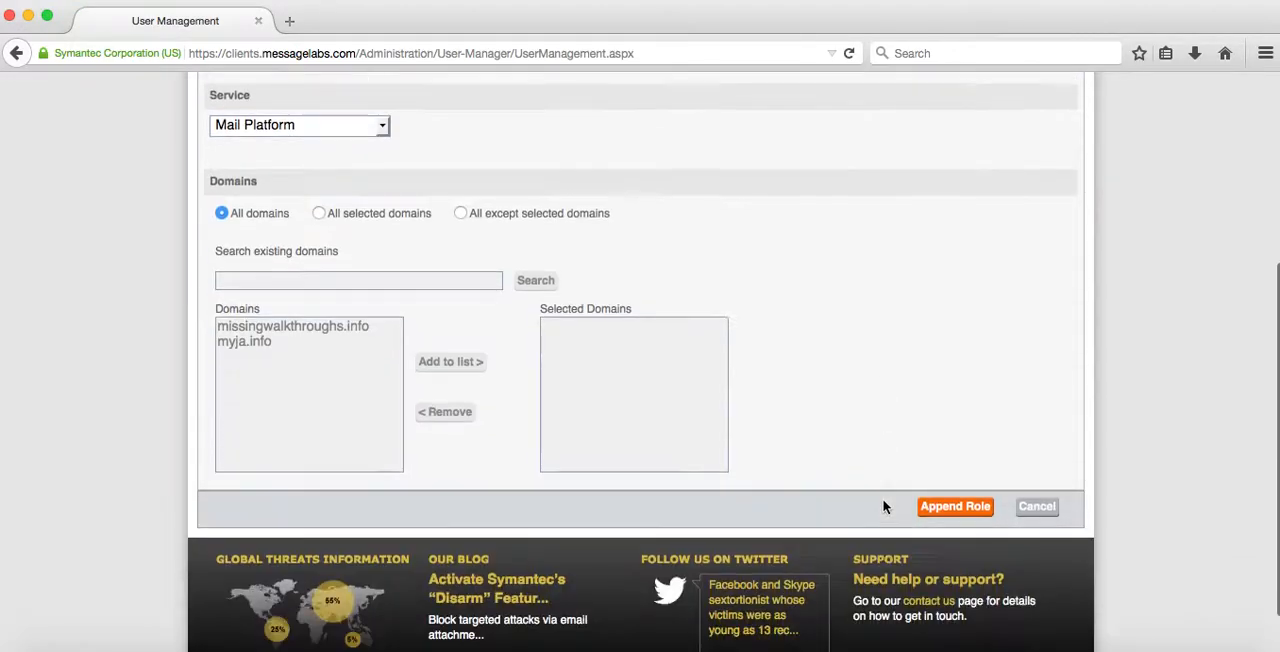
{"action": "left_click", "coordinate": [954, 505]}
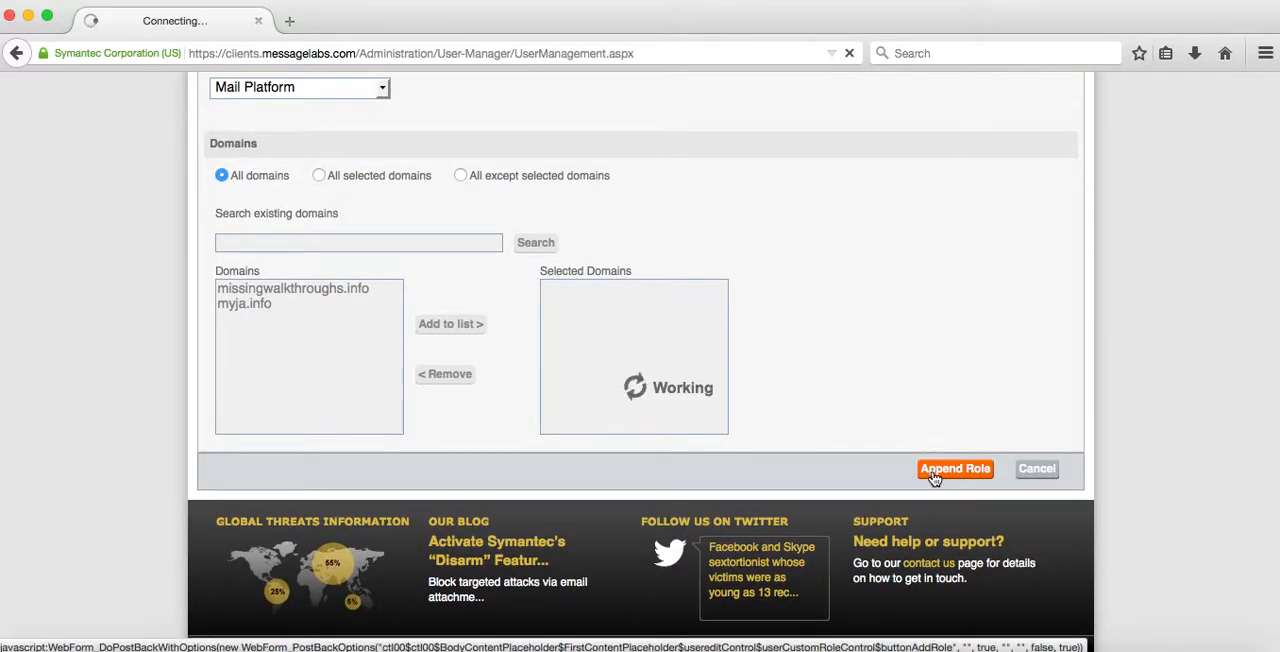
{"action": "left_click", "coordinate": [954, 468]}
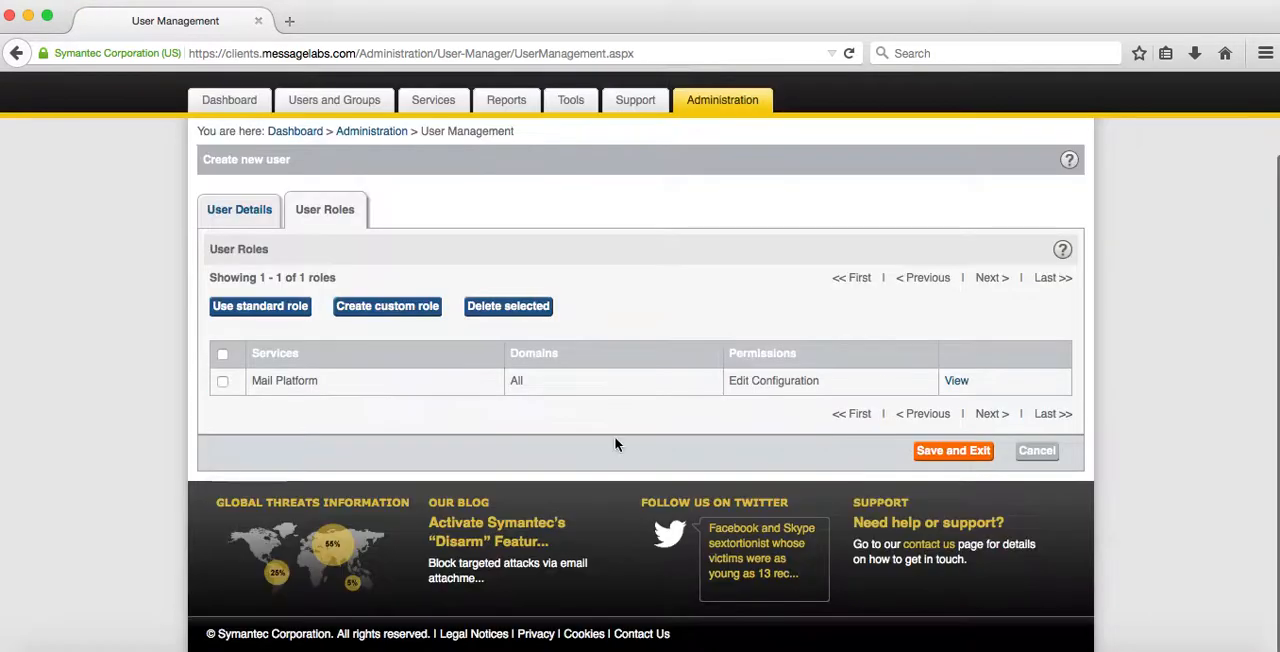
Append a custom role with View Configuration on Mail Platform, keeping All domains.
{"action": "left_click", "coordinate": [387, 306]}
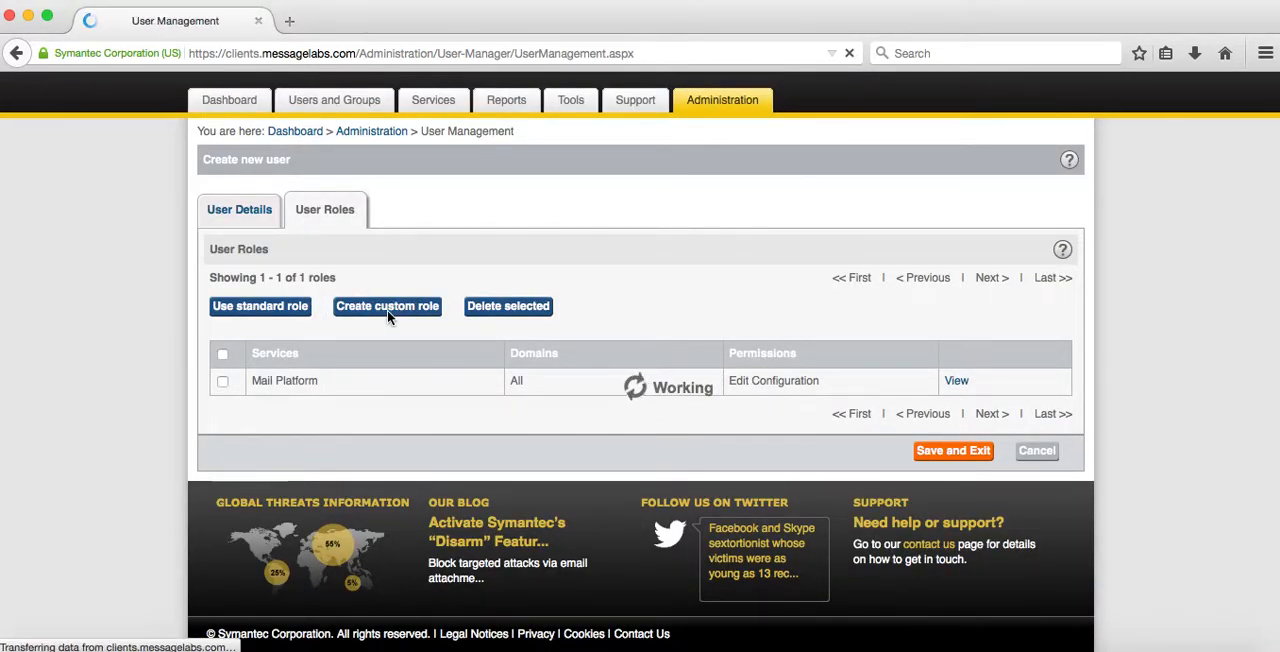
{"action": "left_click", "coordinate": [387, 306]}
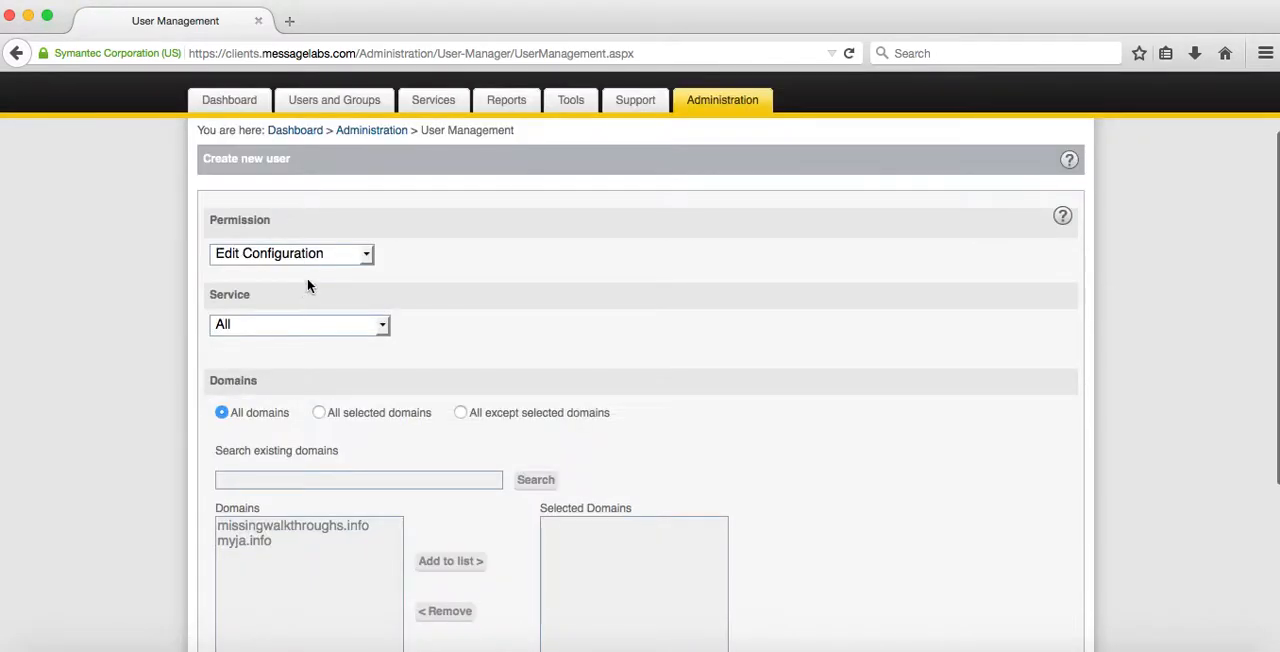
{"action": "left_click", "coordinate": [291, 253]}
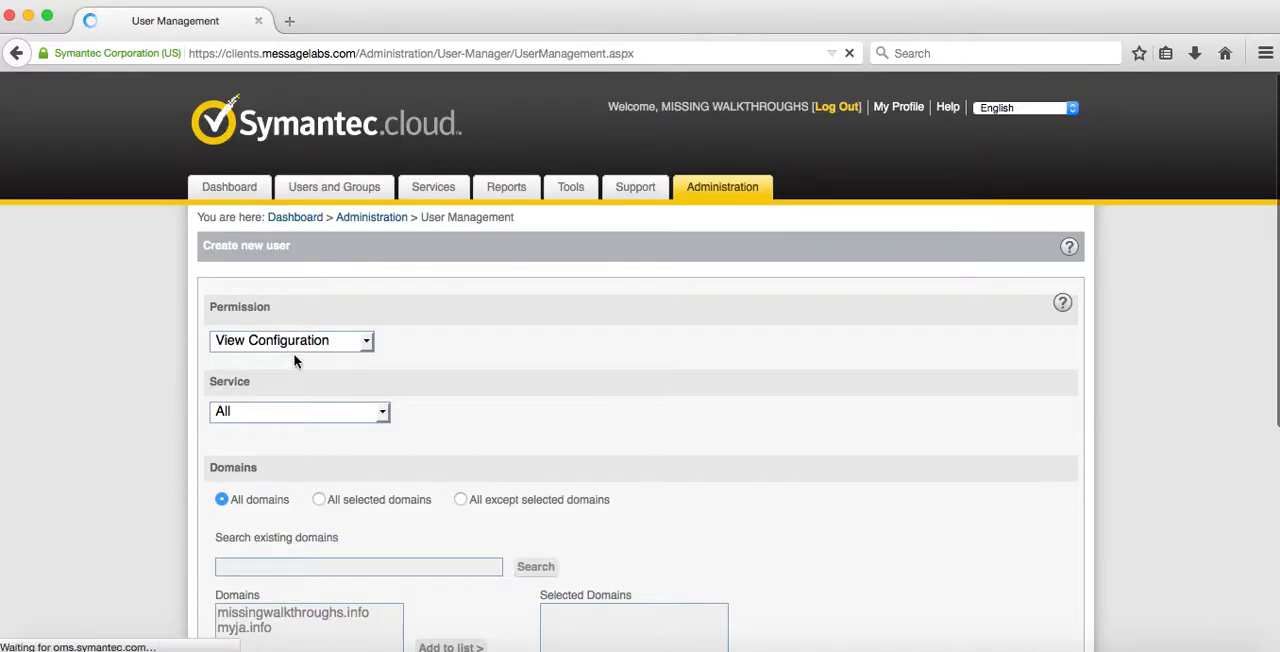
{"action": "left_click", "coordinate": [298, 411]}
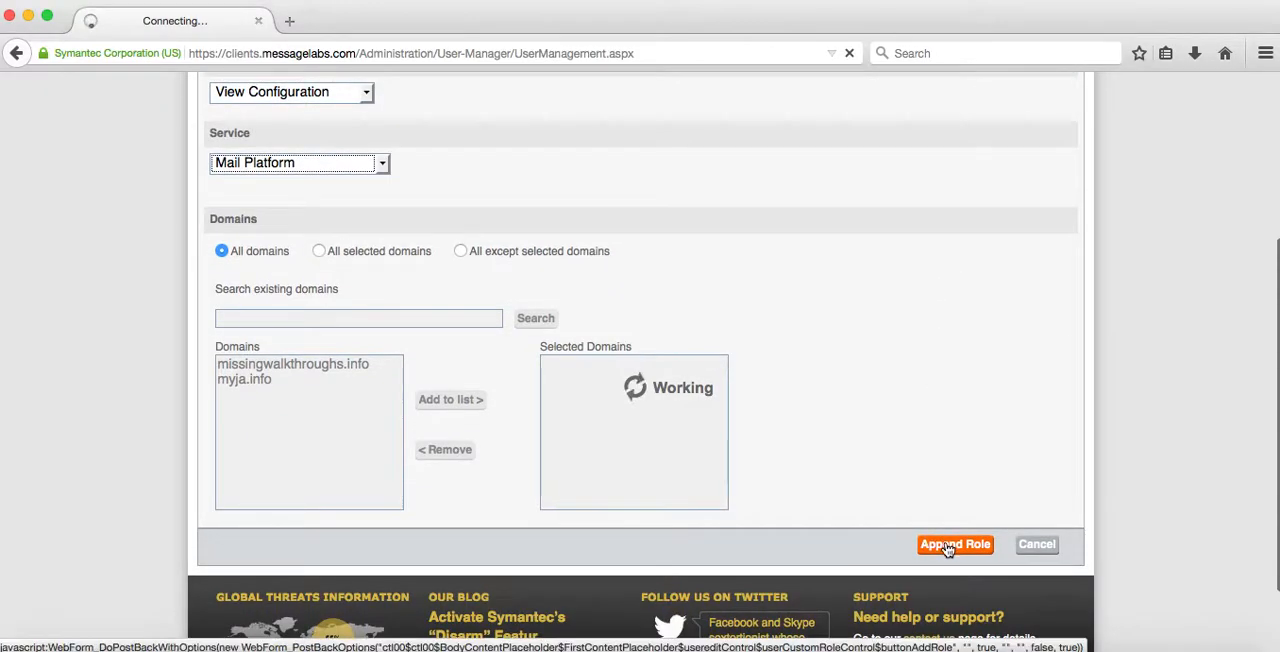
{"action": "left_click", "coordinate": [954, 544]}
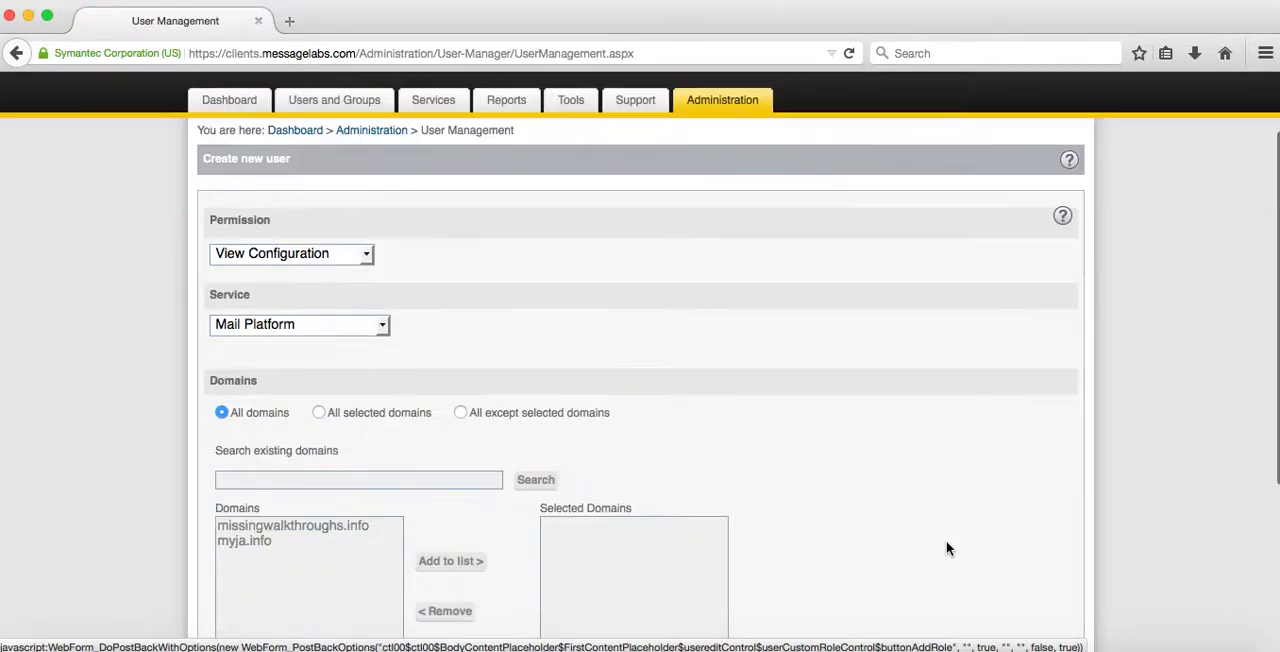
{"action": "left_click", "coordinate": [954, 543]}
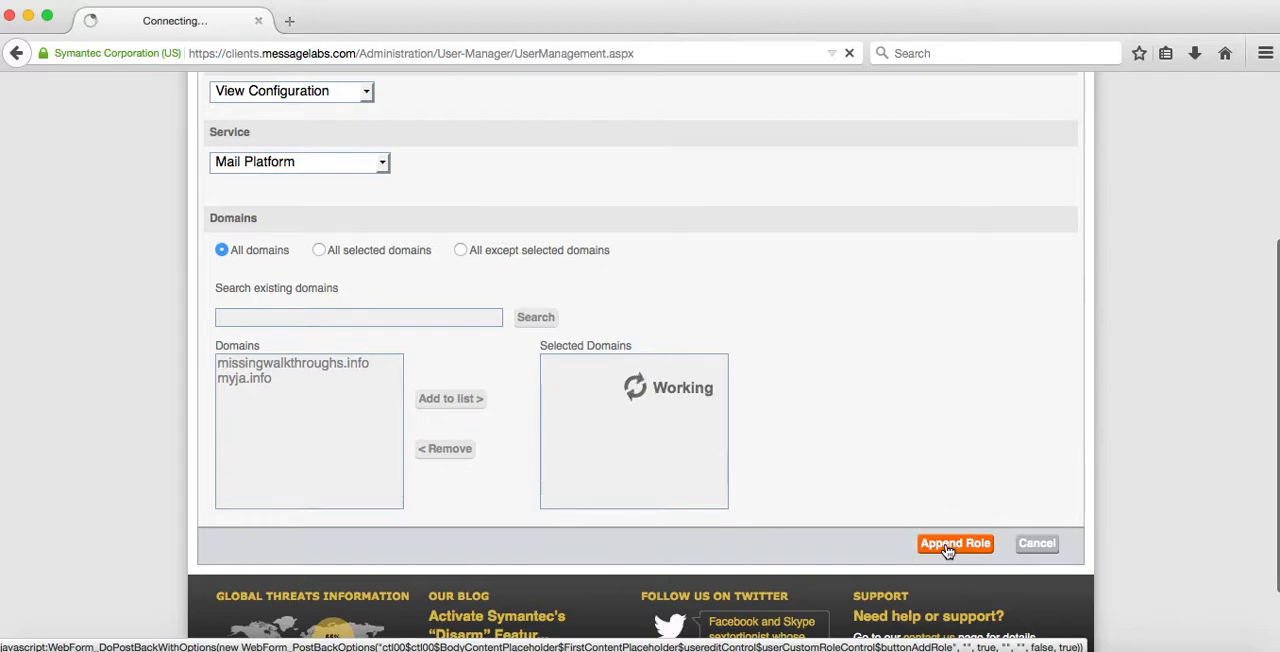
{"action": "left_click", "coordinate": [953, 543]}
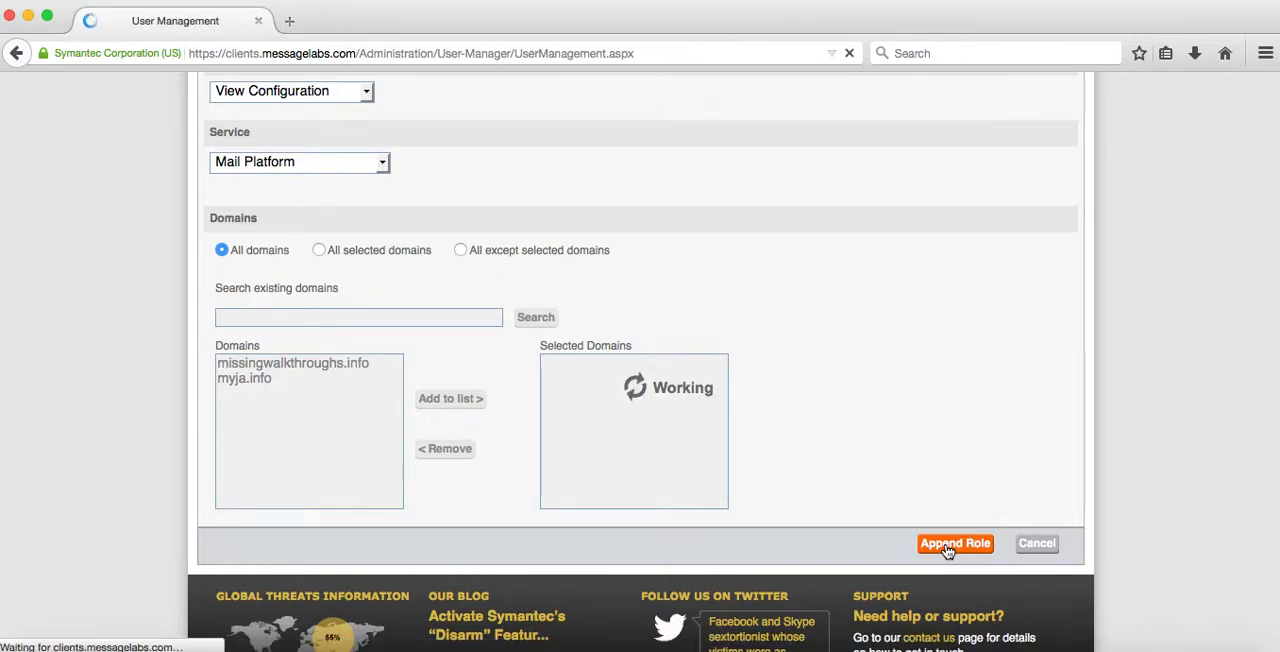
{"action": "left_click", "coordinate": [954, 543]}
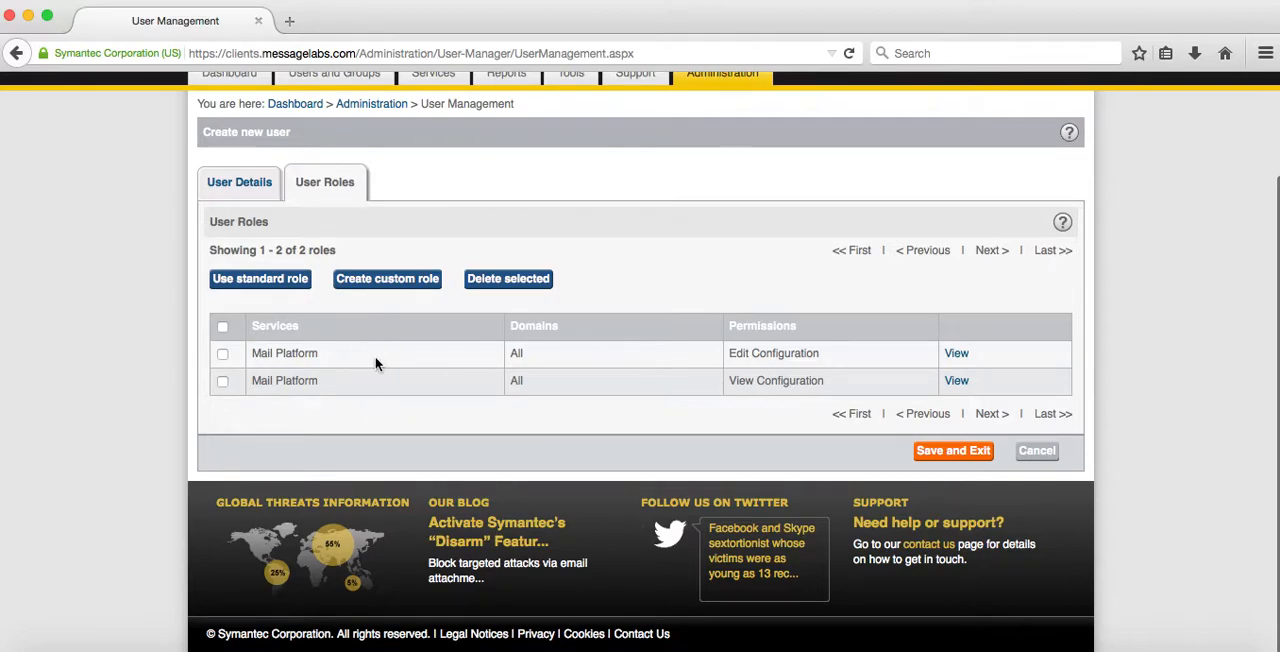
Append a View Configuration custom role for the LDAP User Groups service.
{"action": "left_click", "coordinate": [387, 278]}
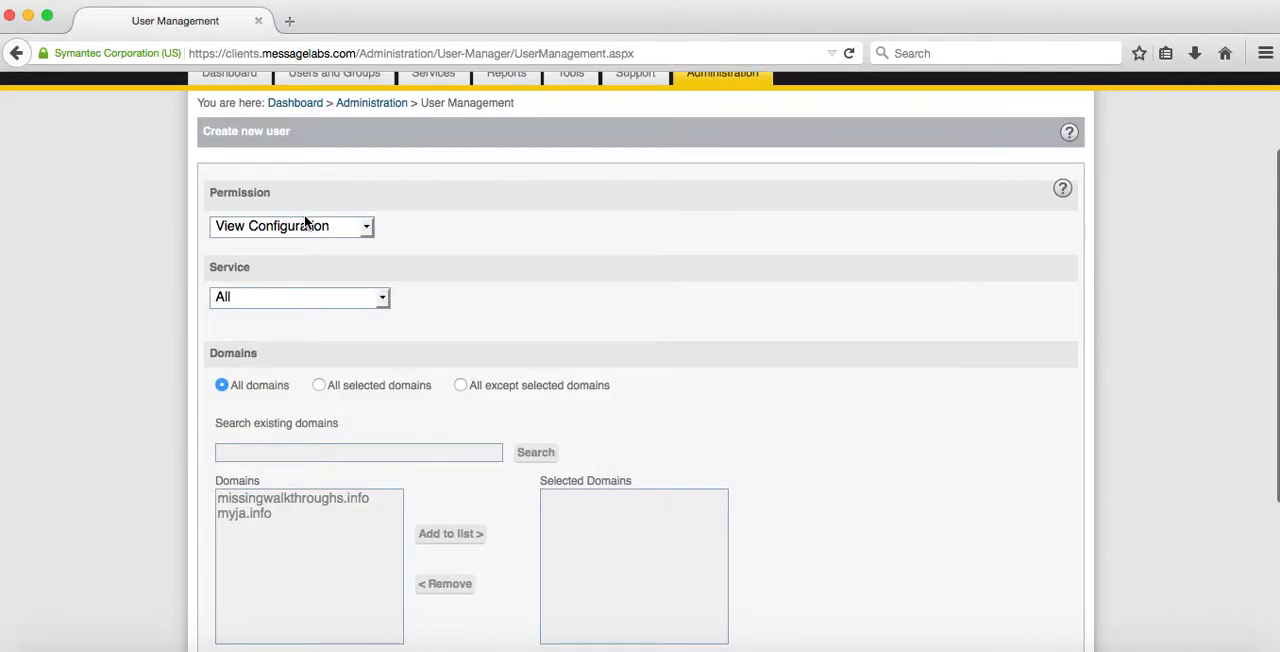
{"action": "left_click", "coordinate": [298, 296]}
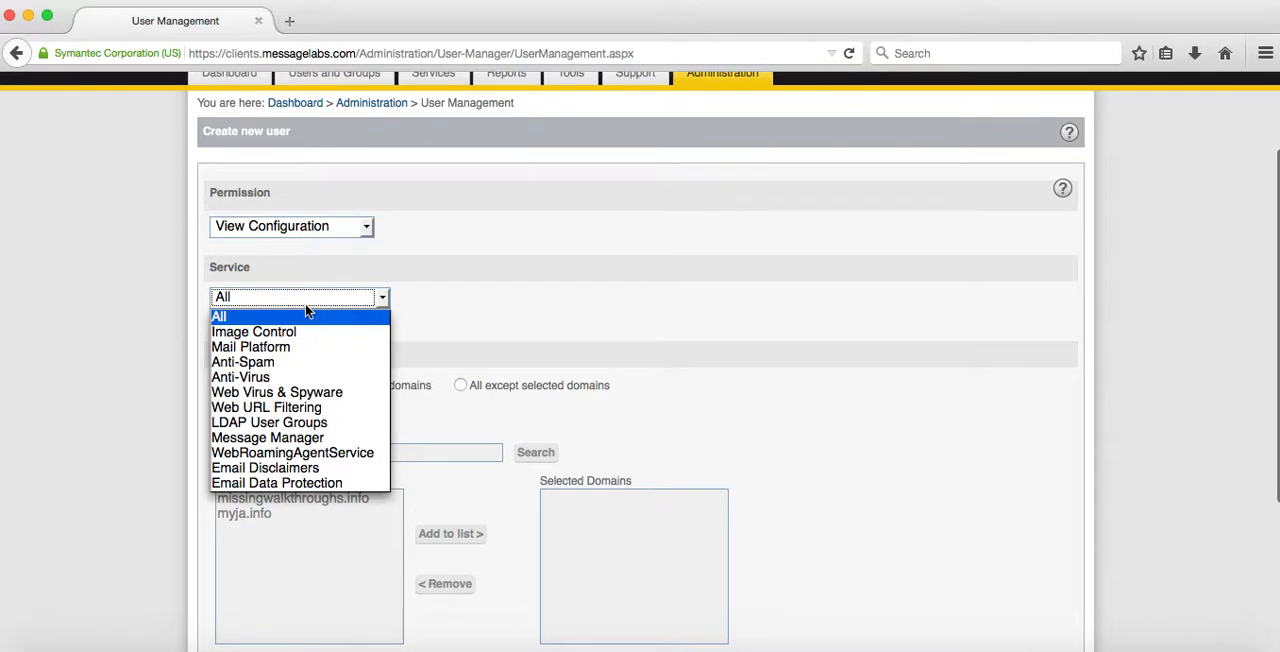
{"action": "left_click", "coordinate": [268, 422]}
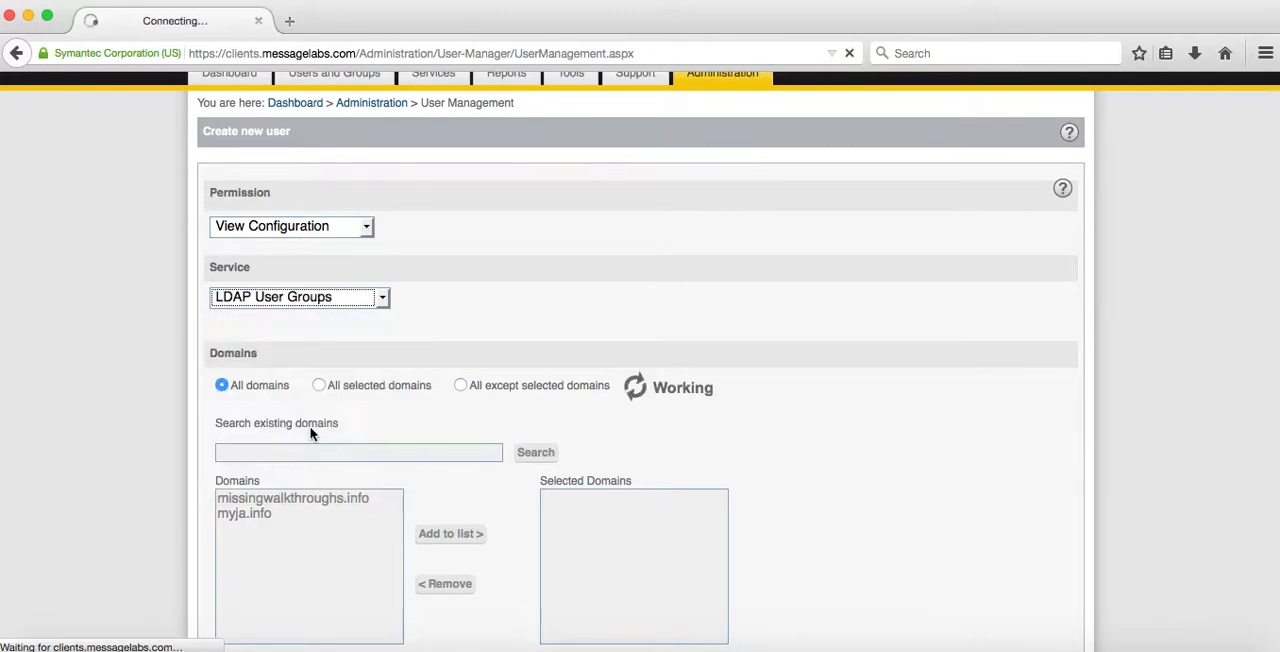
{"action": "mouse_move", "coordinate": [819, 454]}
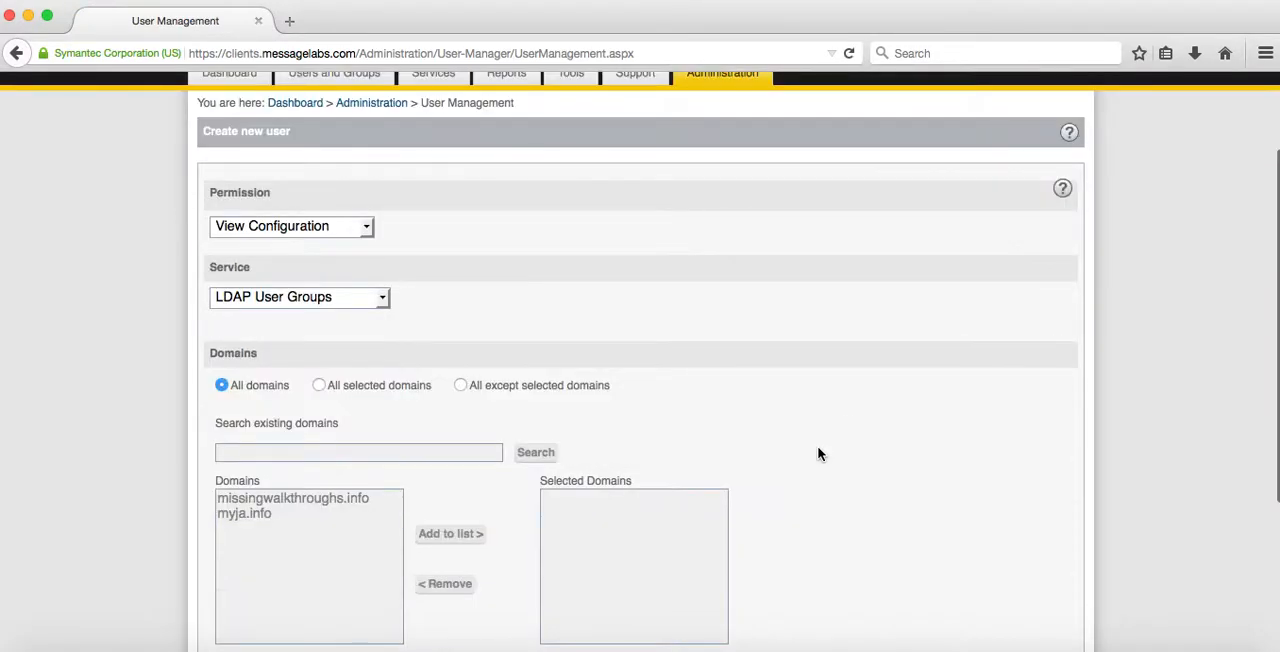
{"action": "left_click", "coordinate": [953, 451]}
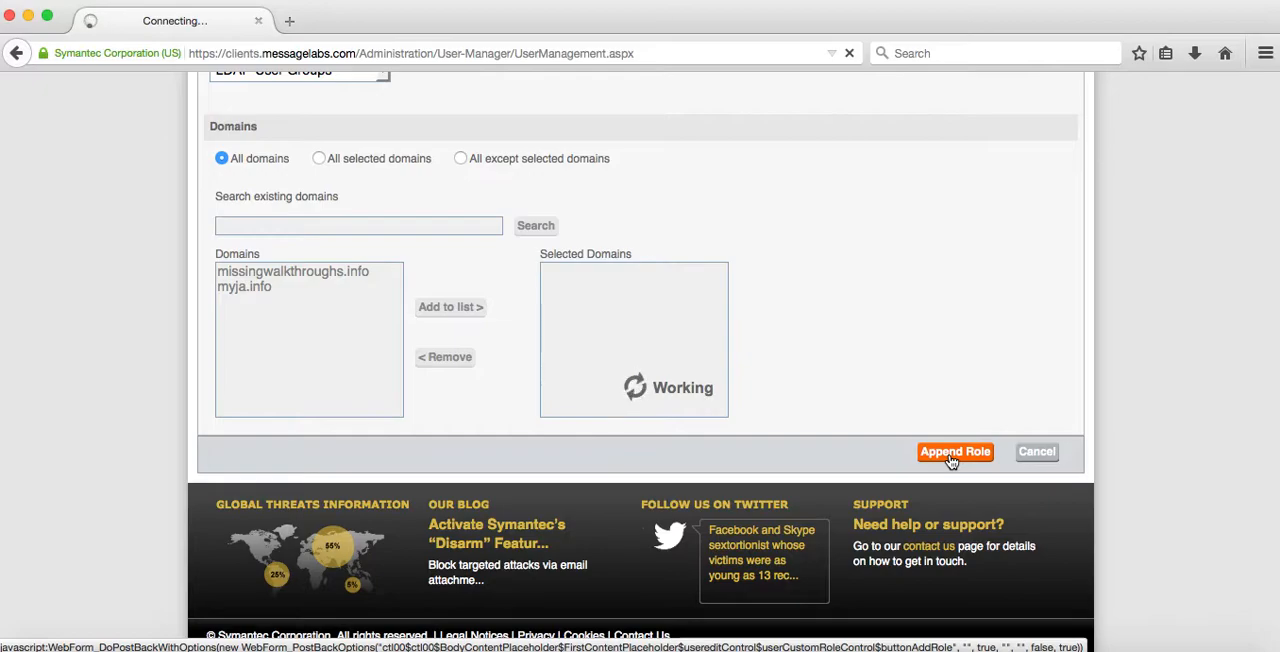
{"action": "left_click", "coordinate": [954, 451]}
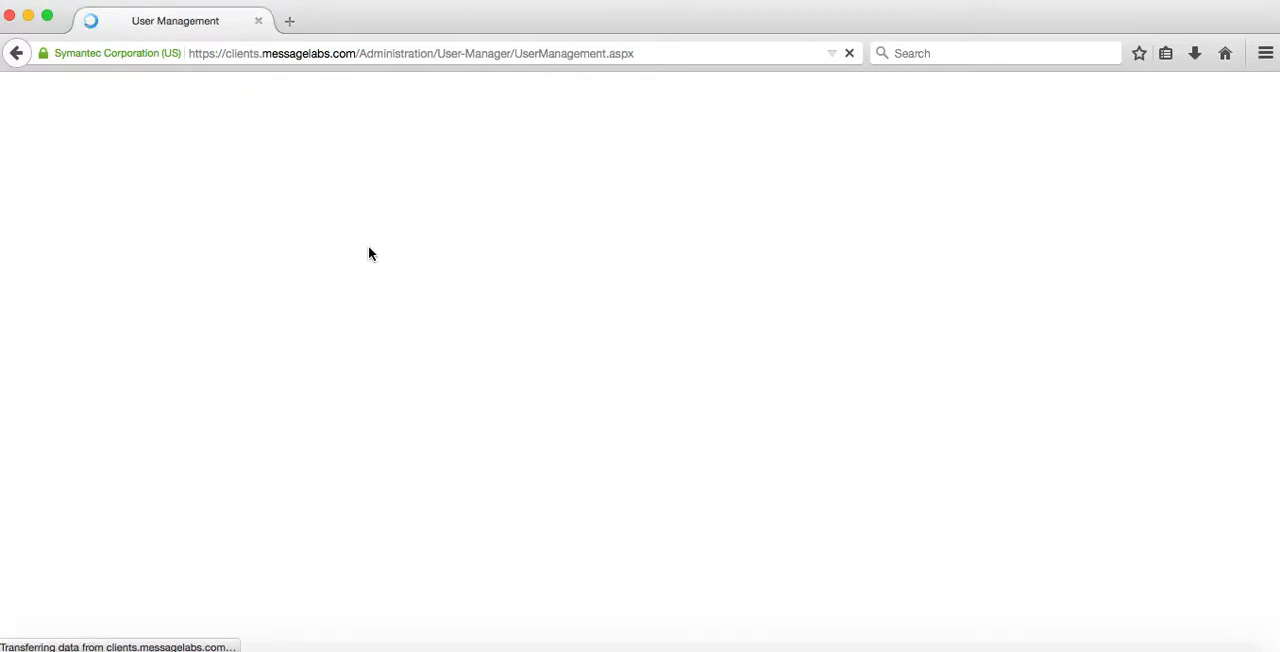
Append an Edit Configuration custom role for LDAP User Groups, across all domains.
{"action": "left_click", "coordinate": [290, 198]}
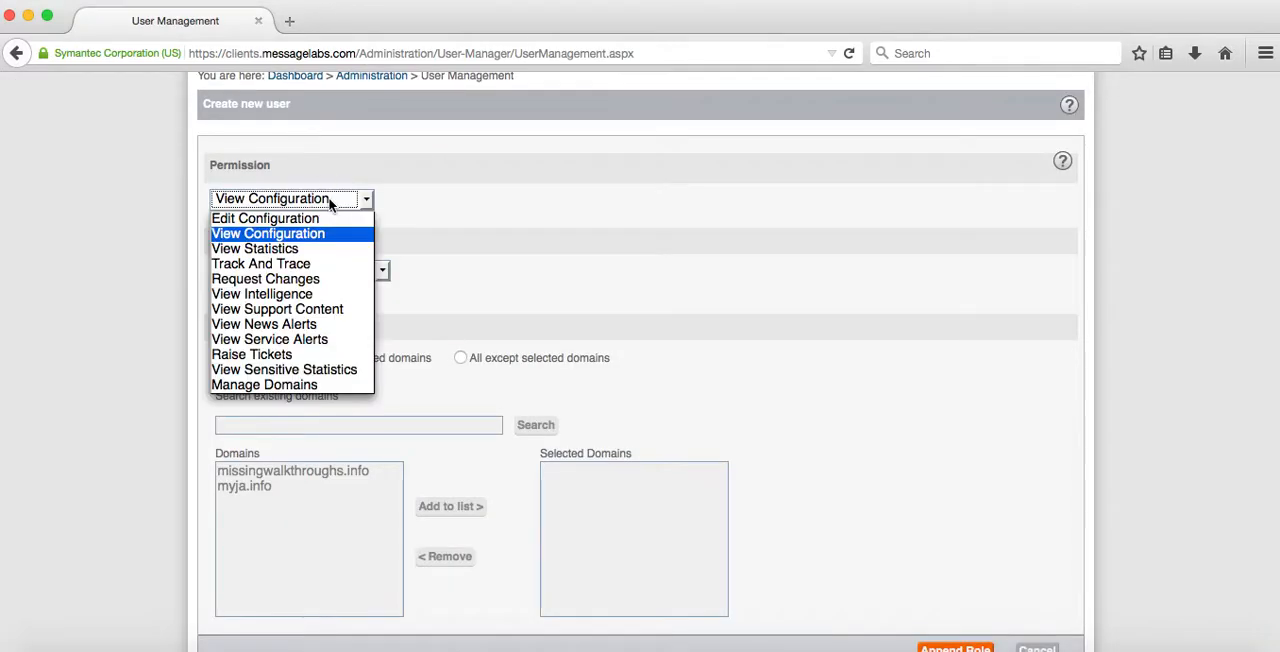
{"action": "left_click", "coordinate": [265, 218]}
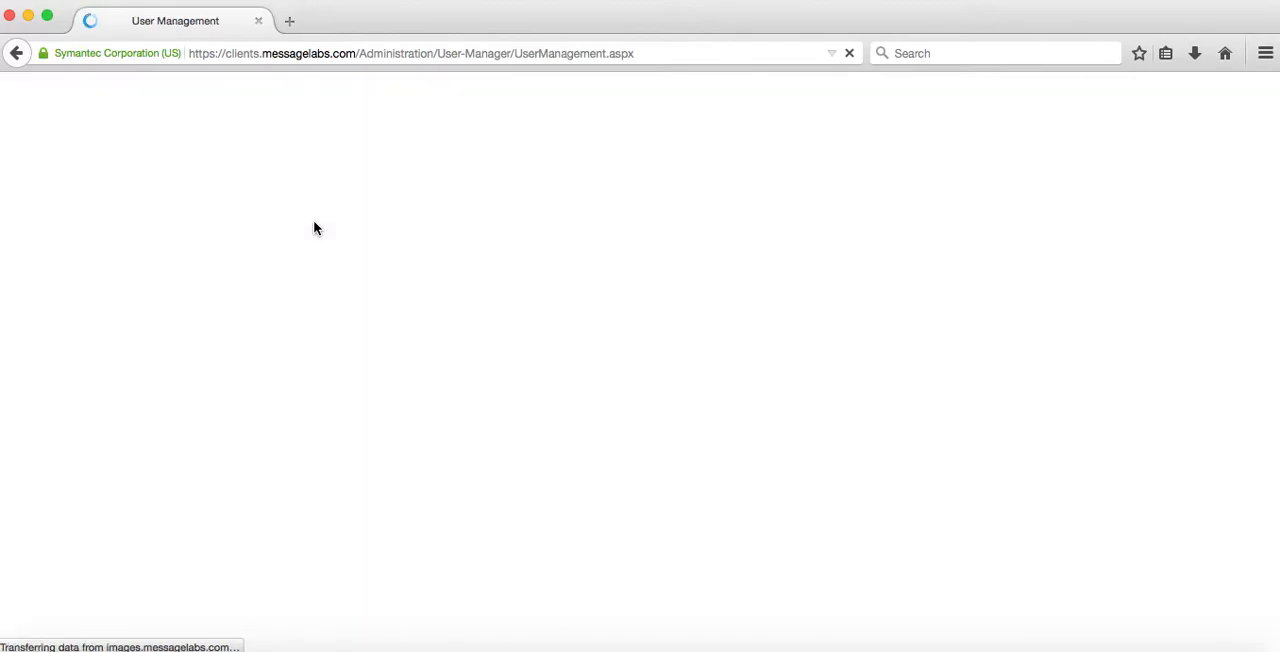
{"action": "left_click", "coordinate": [298, 269]}
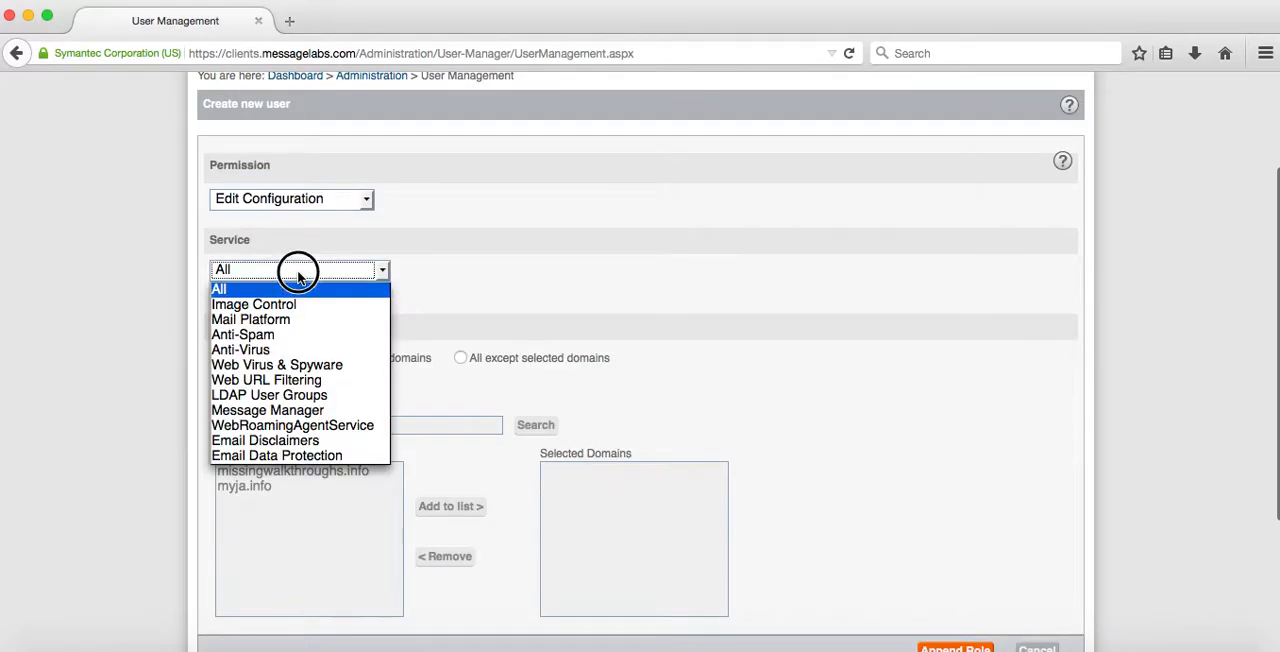
{"action": "left_click", "coordinate": [268, 394]}
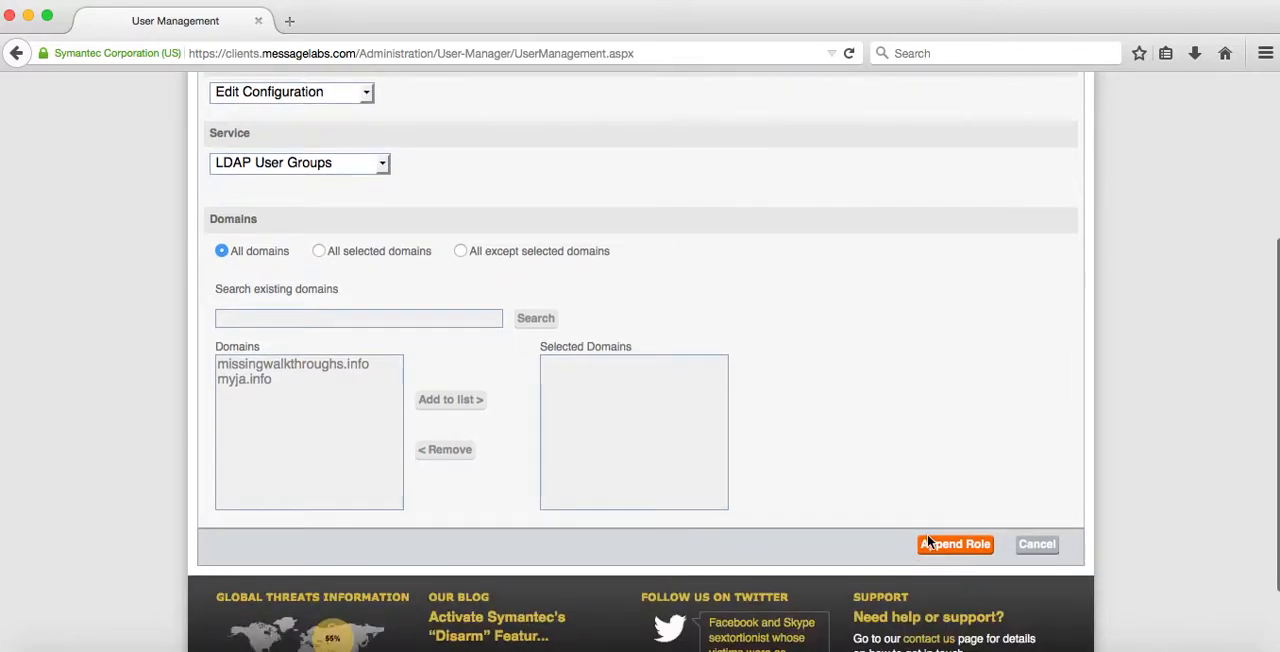
{"action": "left_click", "coordinate": [954, 544]}
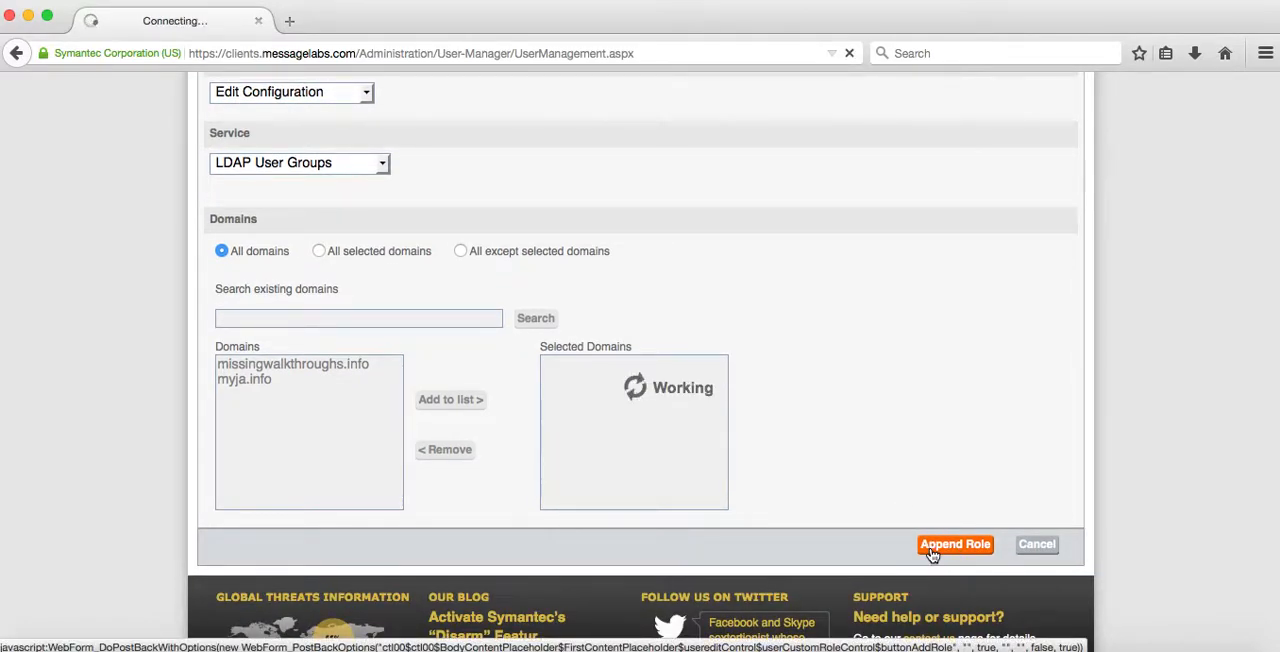
{"action": "left_click", "coordinate": [954, 544]}
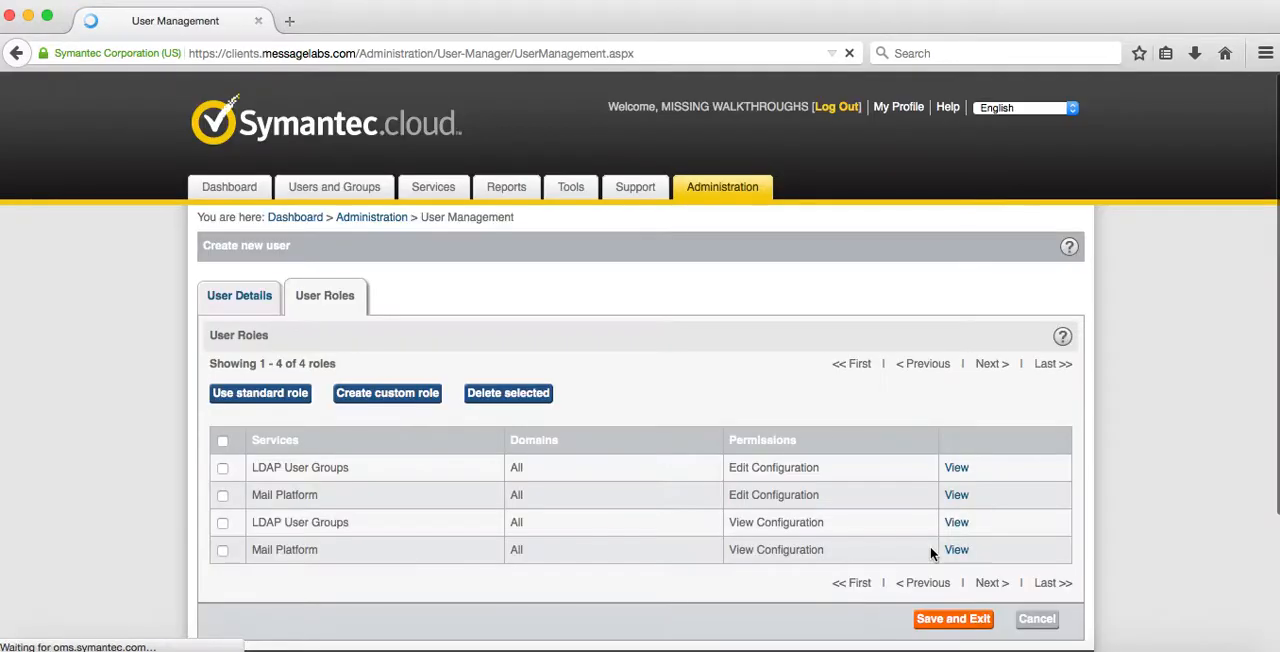
Save and Exit the new user from the User Roles tab.
{"action": "scroll", "scroll_direction": "down", "scroll_amount": 3}
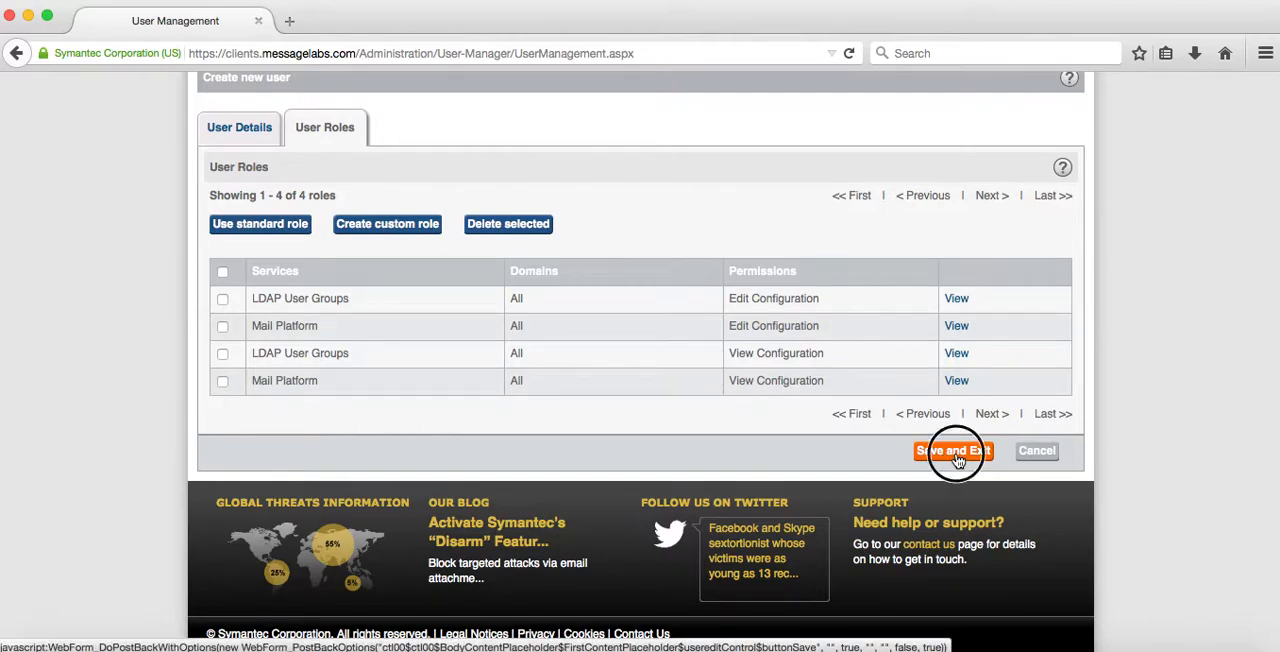
{"action": "left_click", "coordinate": [953, 450]}
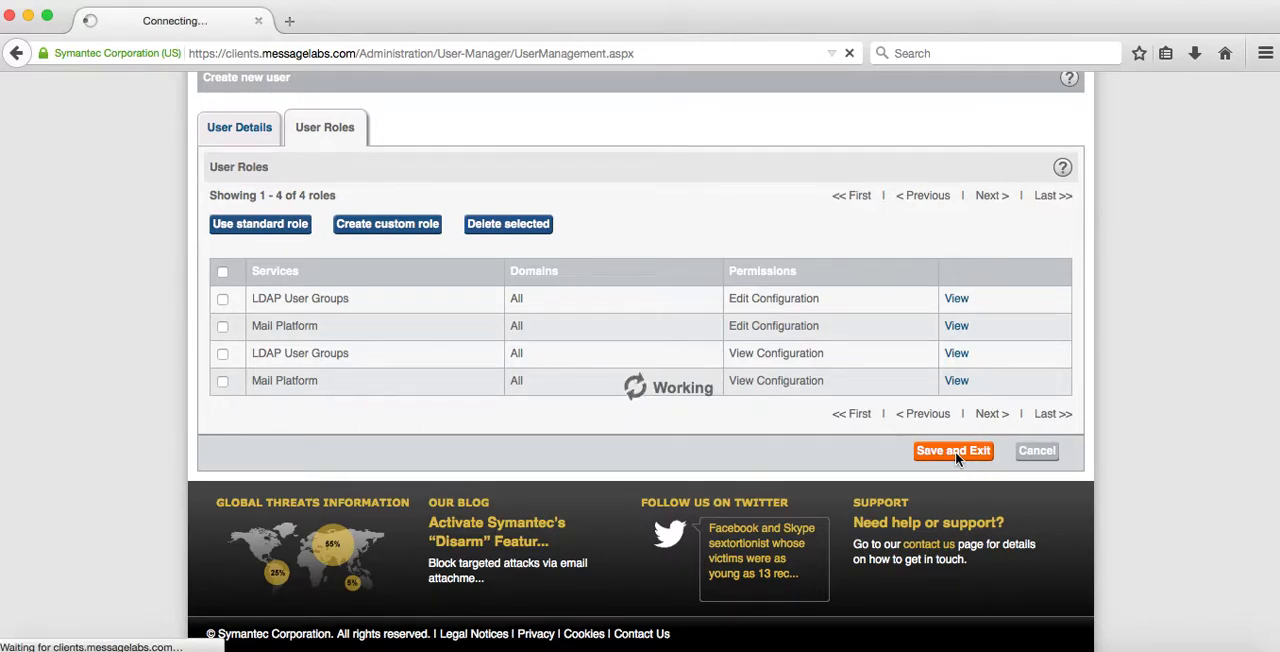
Wait for the Confirmation page reporting successful submission of the new user.
{"action": "left_click", "coordinate": [952, 451]}
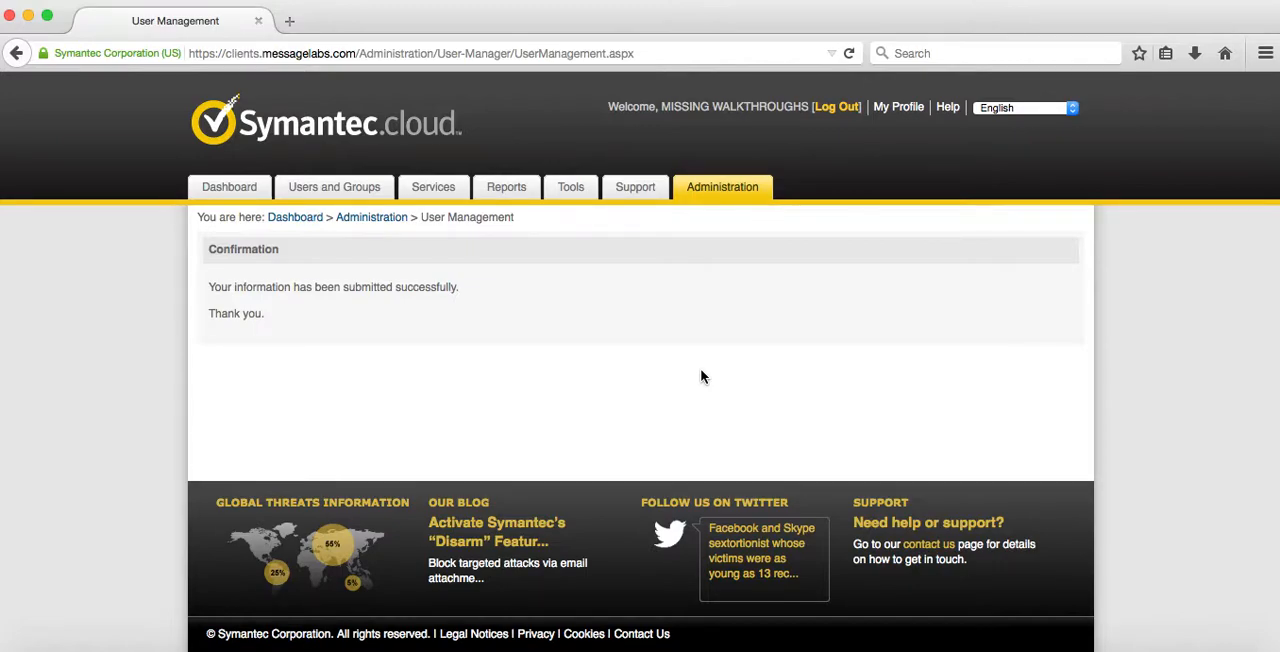
{"action": "mouse_move", "coordinate": [886, 187]}
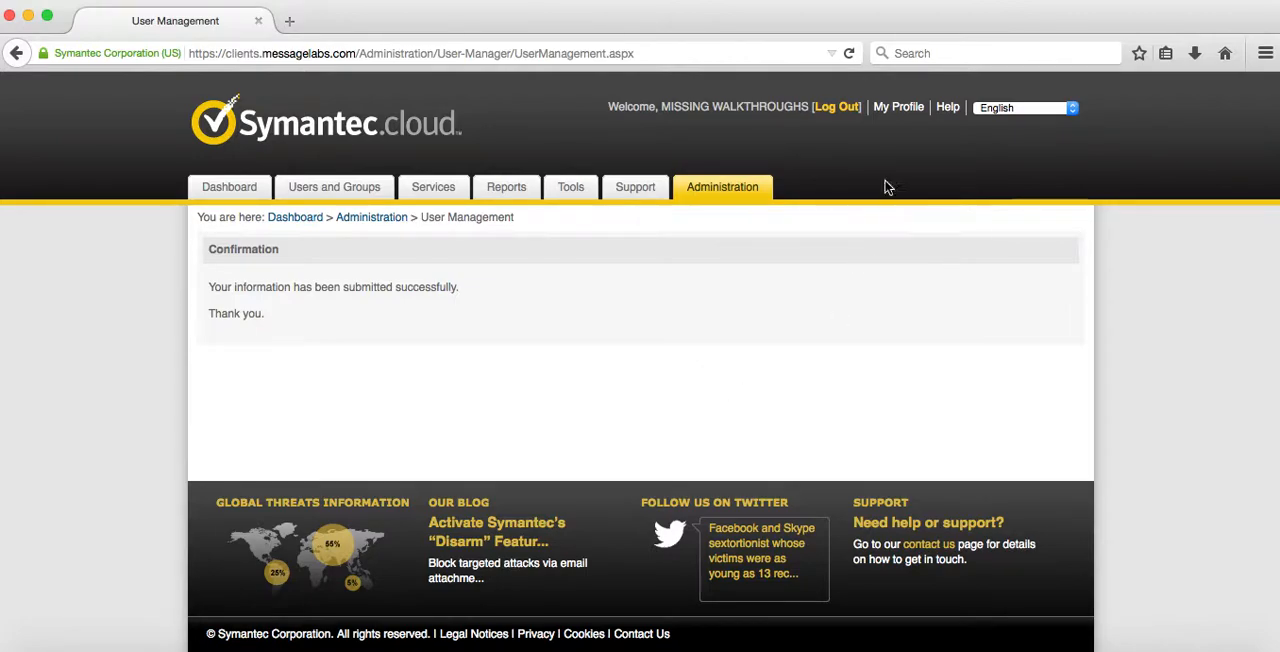